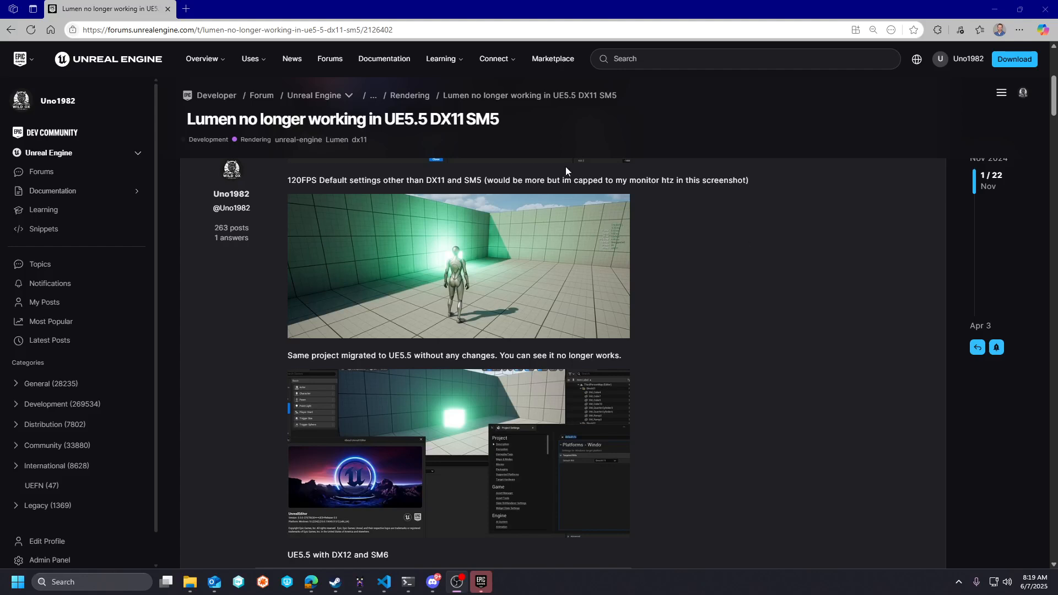
mouse_move(553, 184)
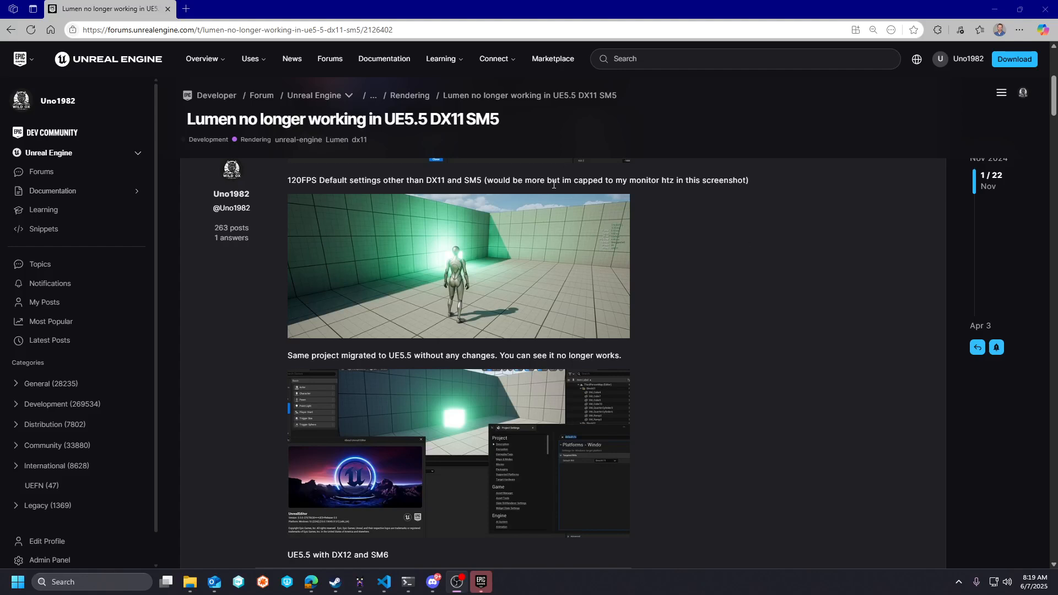
mouse_move(740, 298)
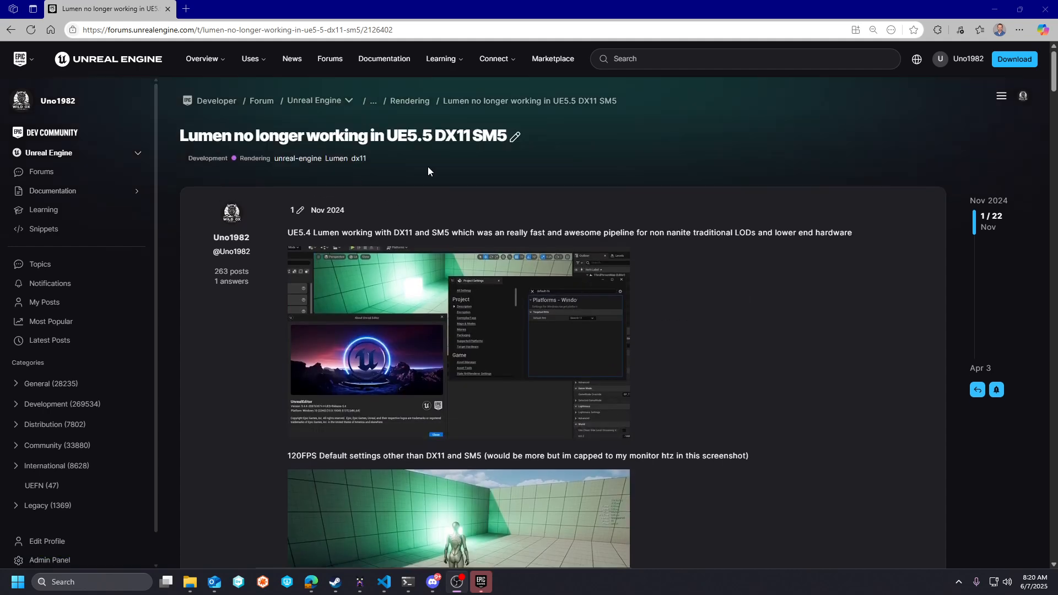
- Scroll down DefaultEngine.ini and select the r.Lumen.Supported.SM5=1 renderer settings line
scroll(down, 3)
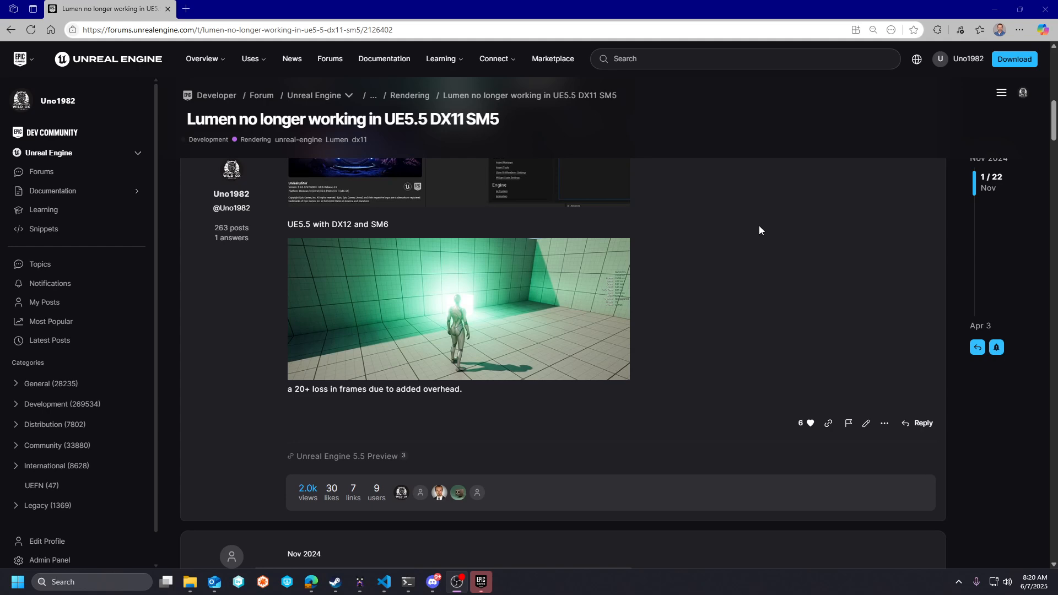
scroll(down, 3)
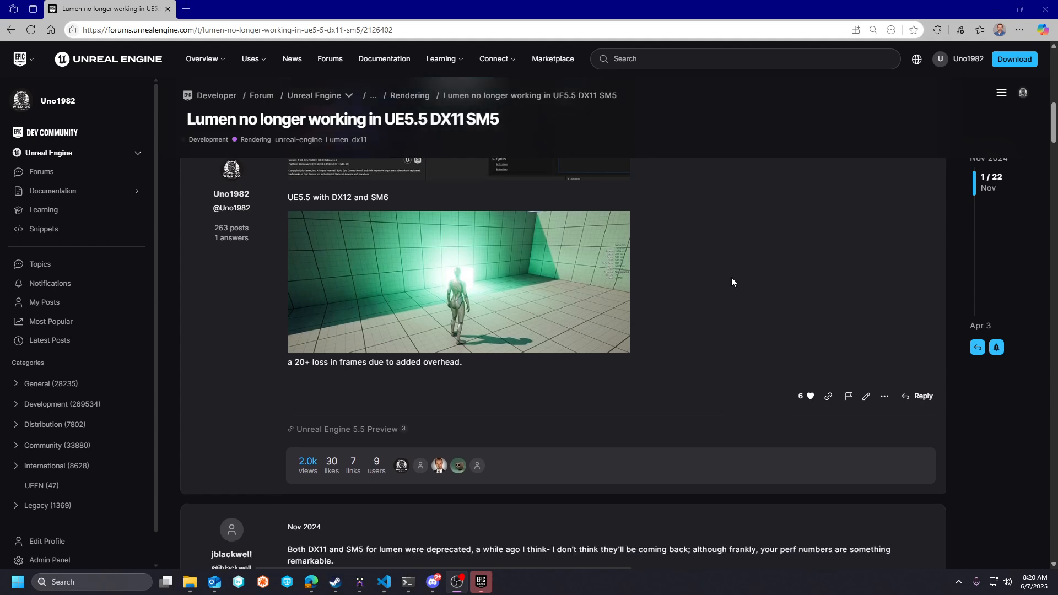
scroll(down, 3)
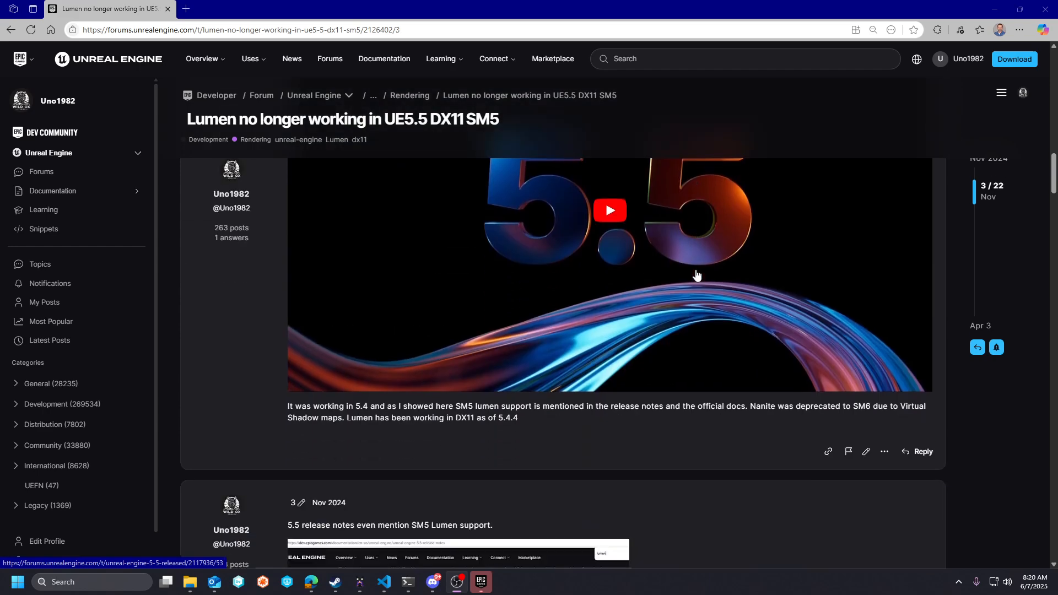
scroll(down, 3)
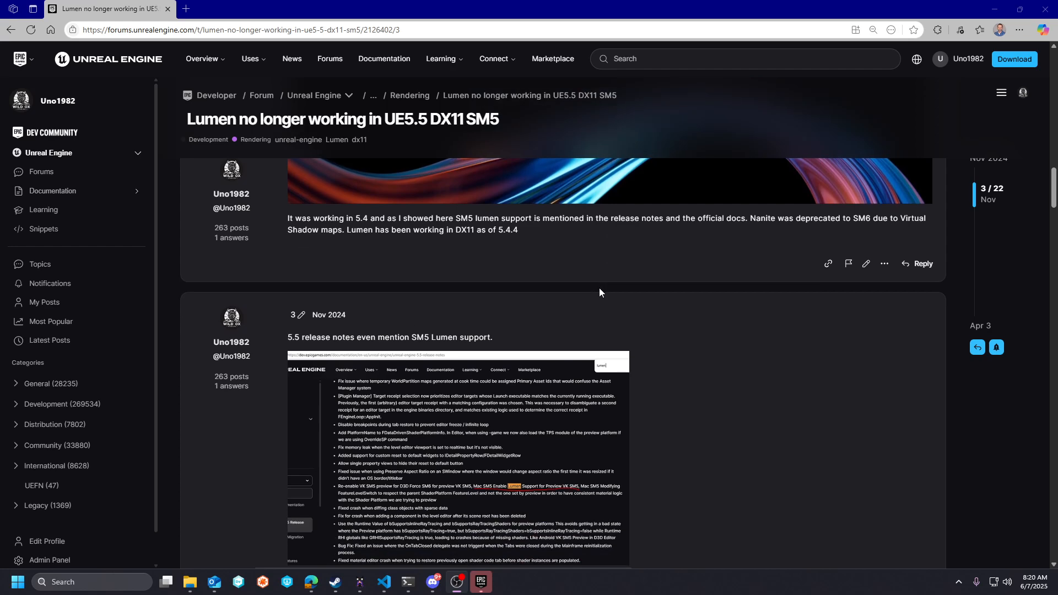
mouse_move(641, 282)
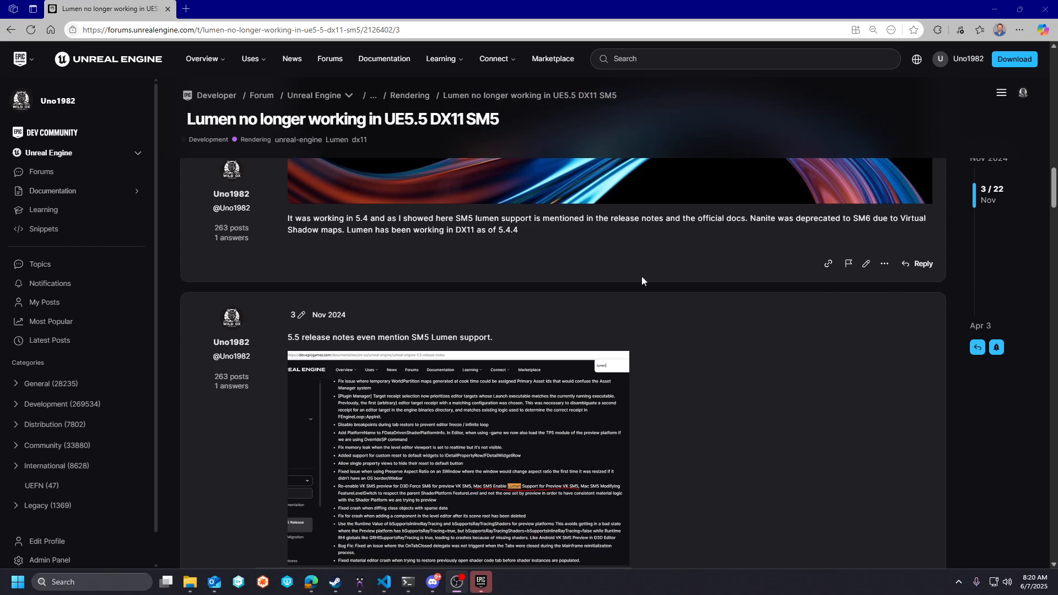
mouse_move(660, 237)
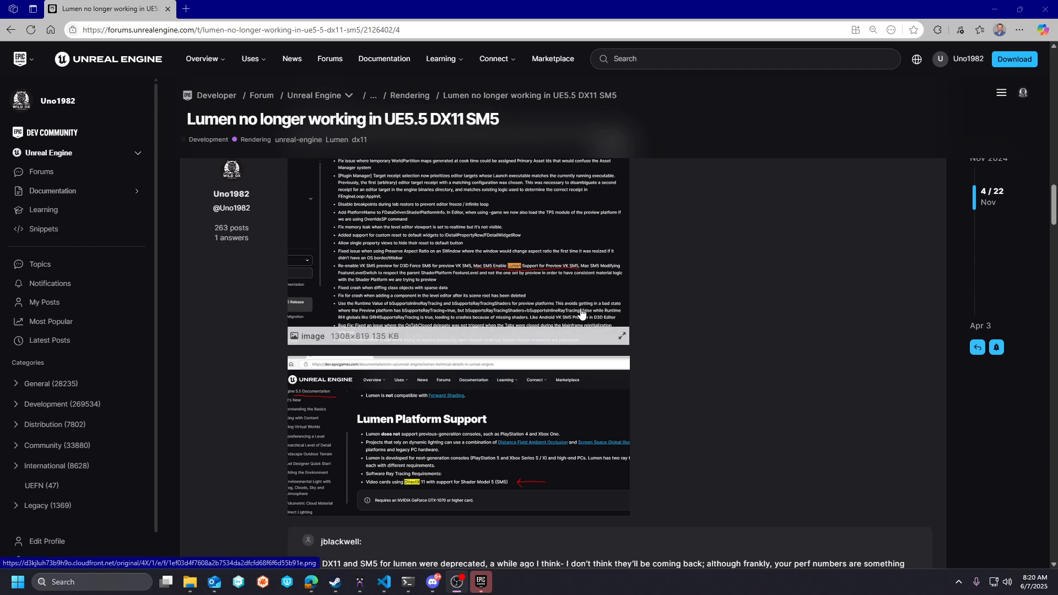
scroll(down, 3)
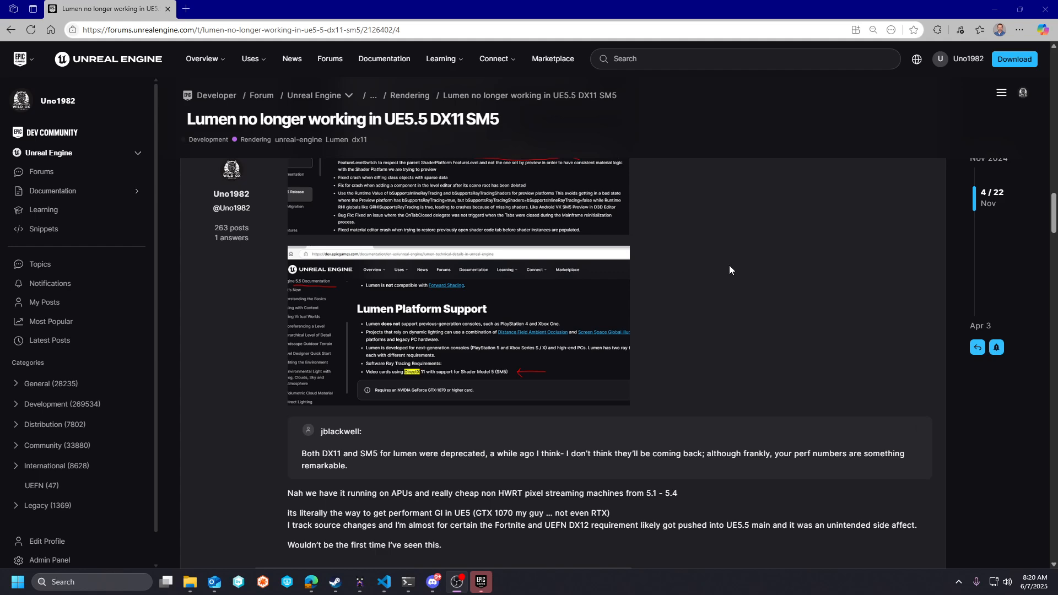
scroll(down, 3)
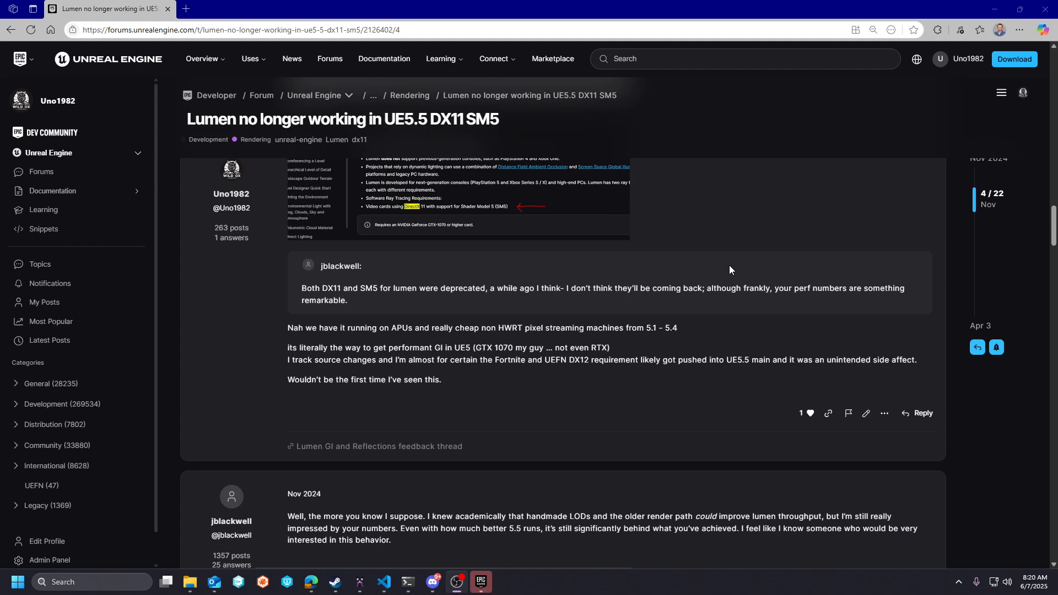
scroll(down, 3)
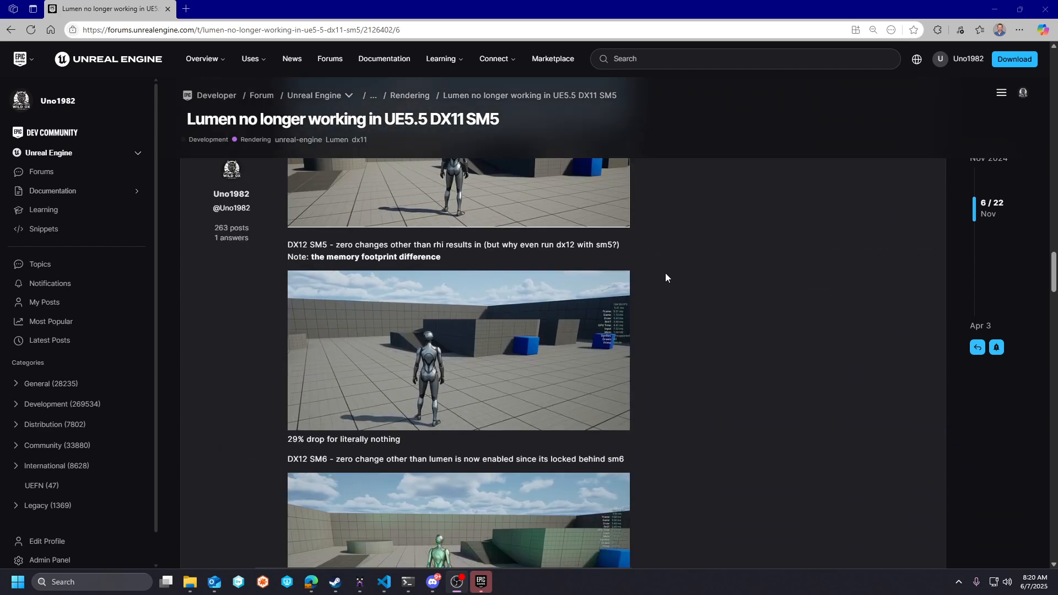
scroll(down, 3)
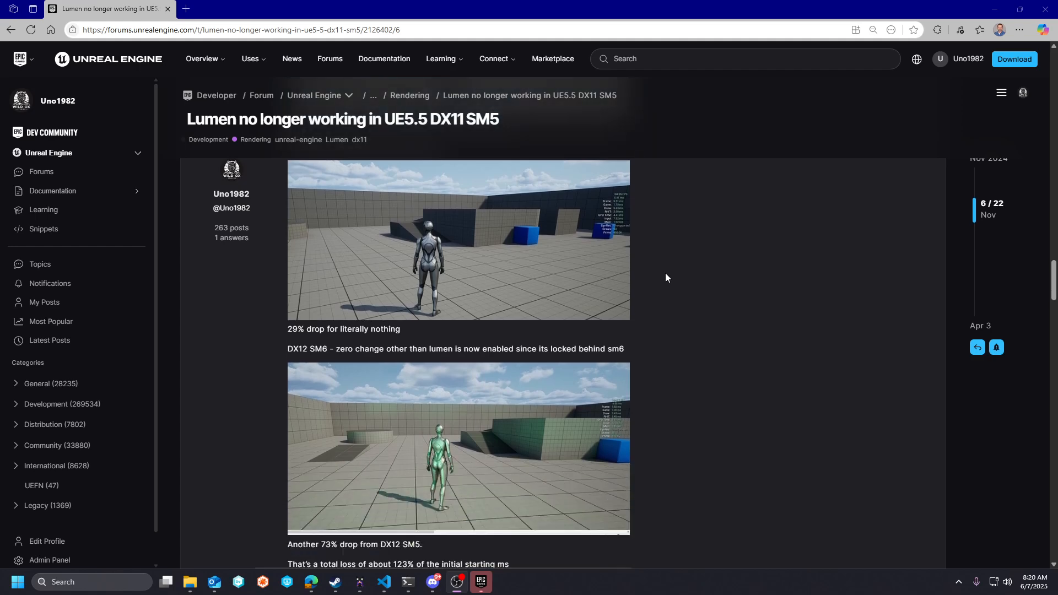
scroll(down, 3)
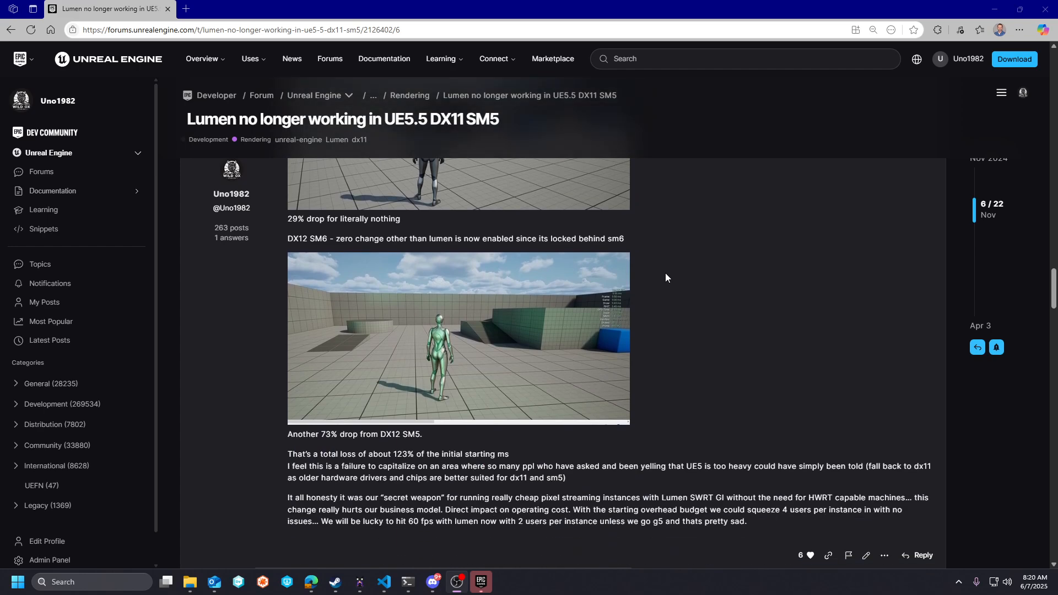
scroll(down, 3)
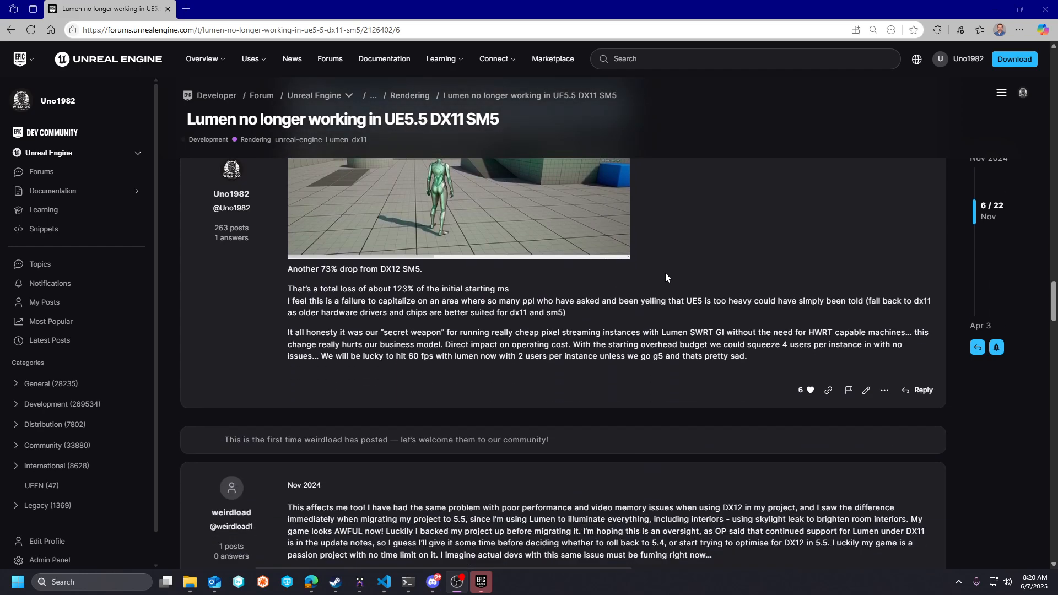
mouse_move(754, 275)
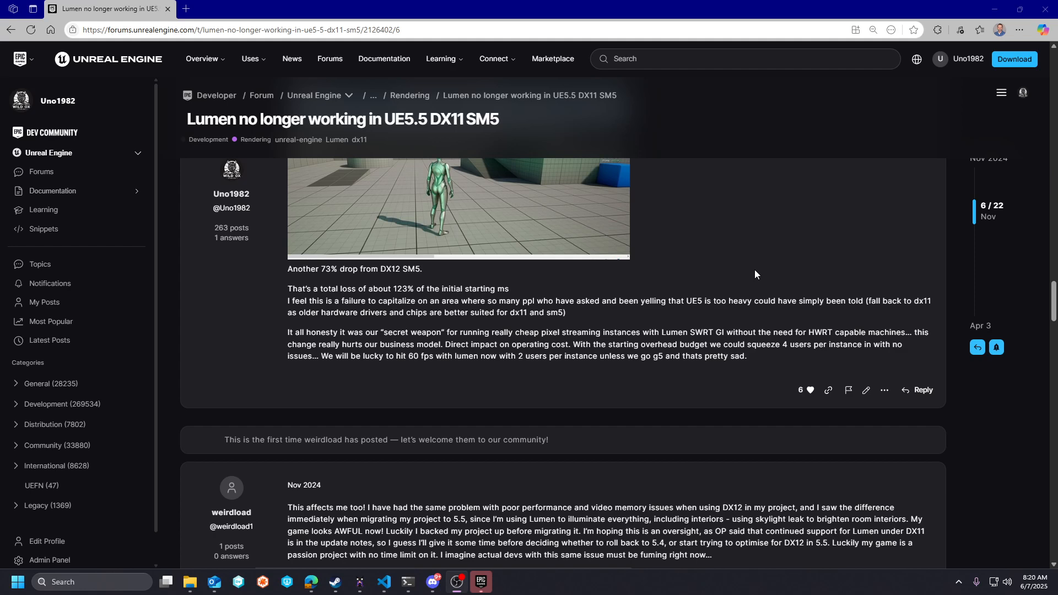
scroll(down, 3)
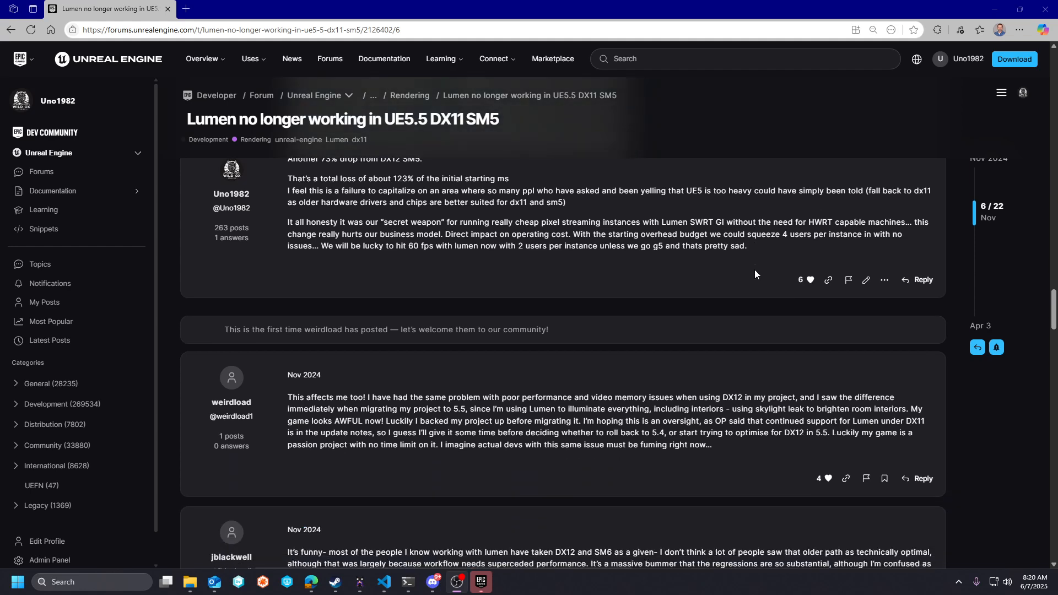
scroll(down, 3)
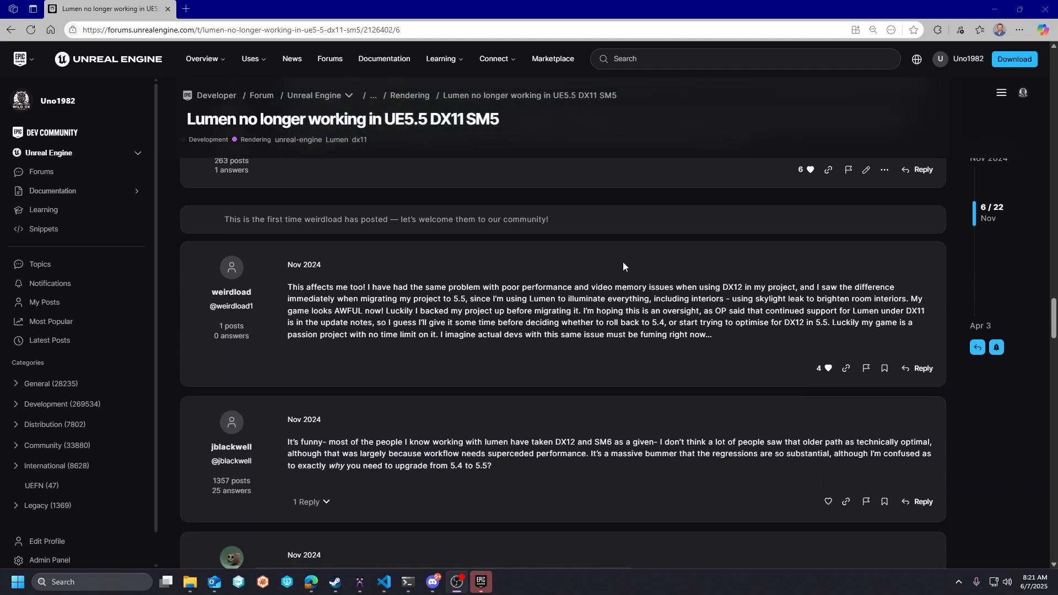
mouse_move(659, 264)
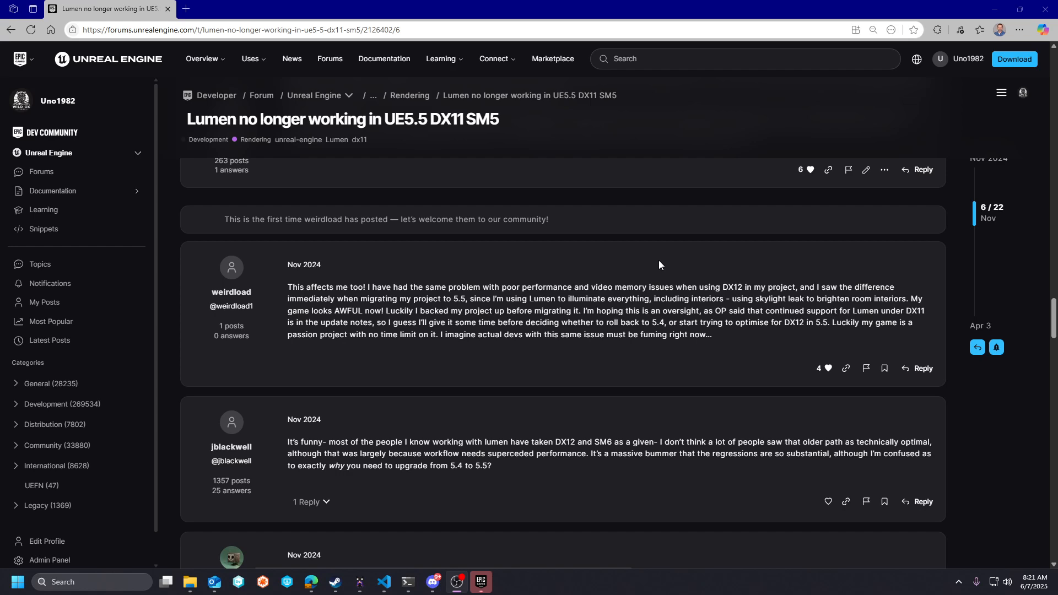
scroll(down, 3)
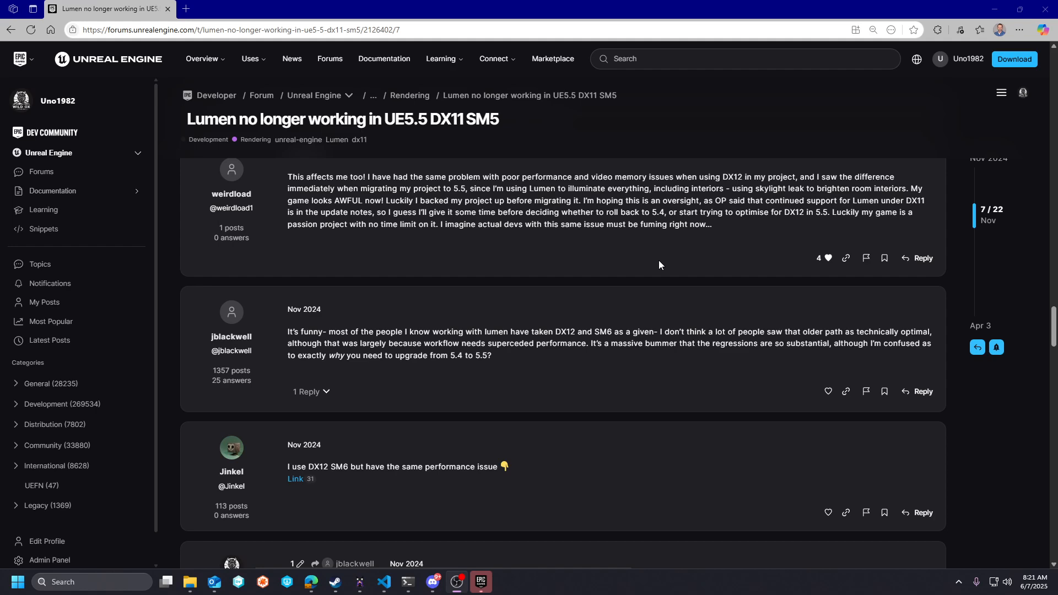
scroll(down, 3)
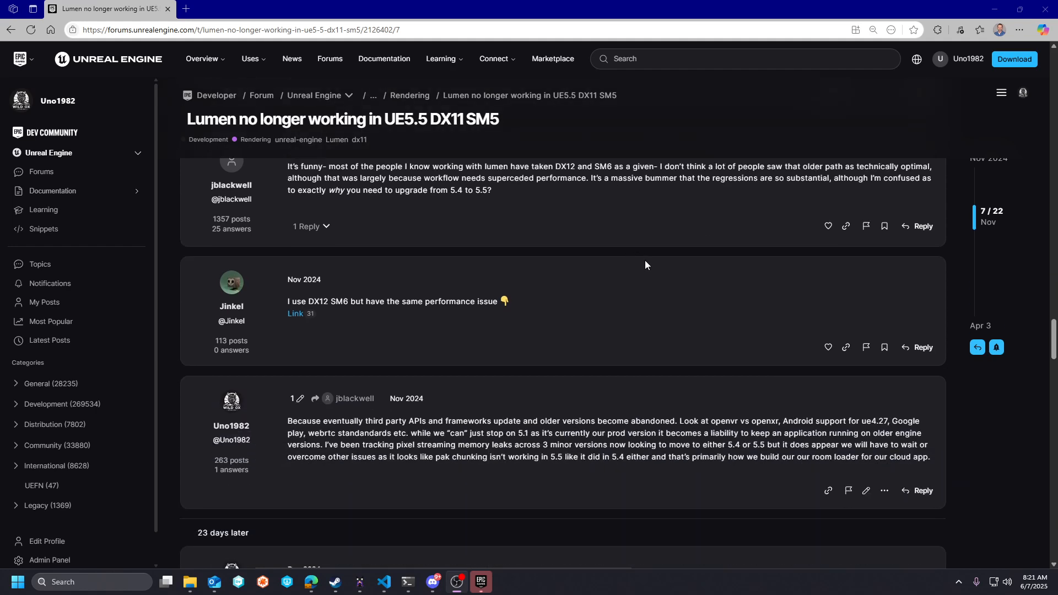
scroll(down, 3)
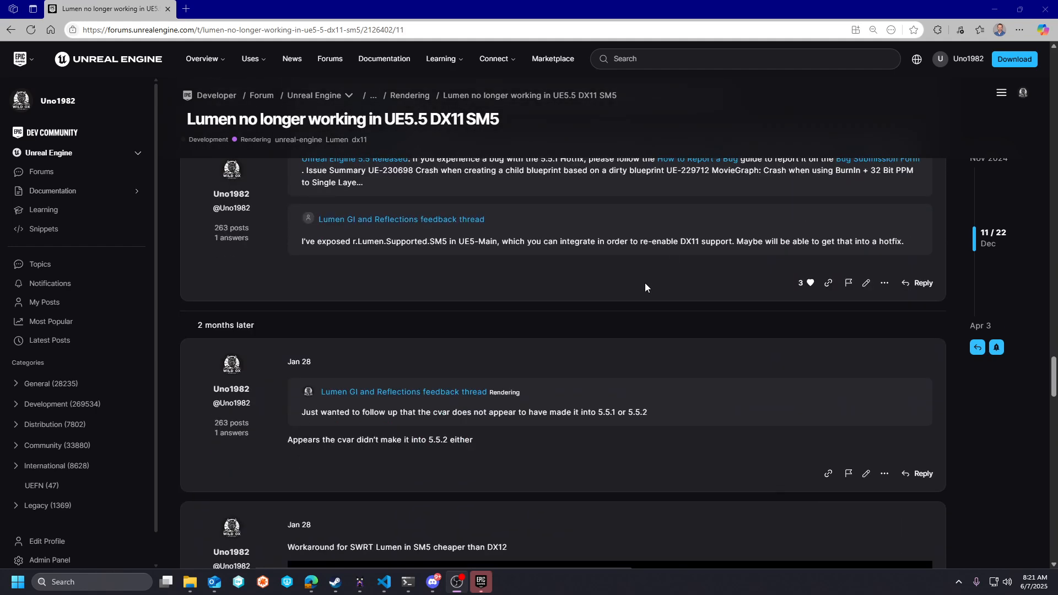
scroll(down, 3)
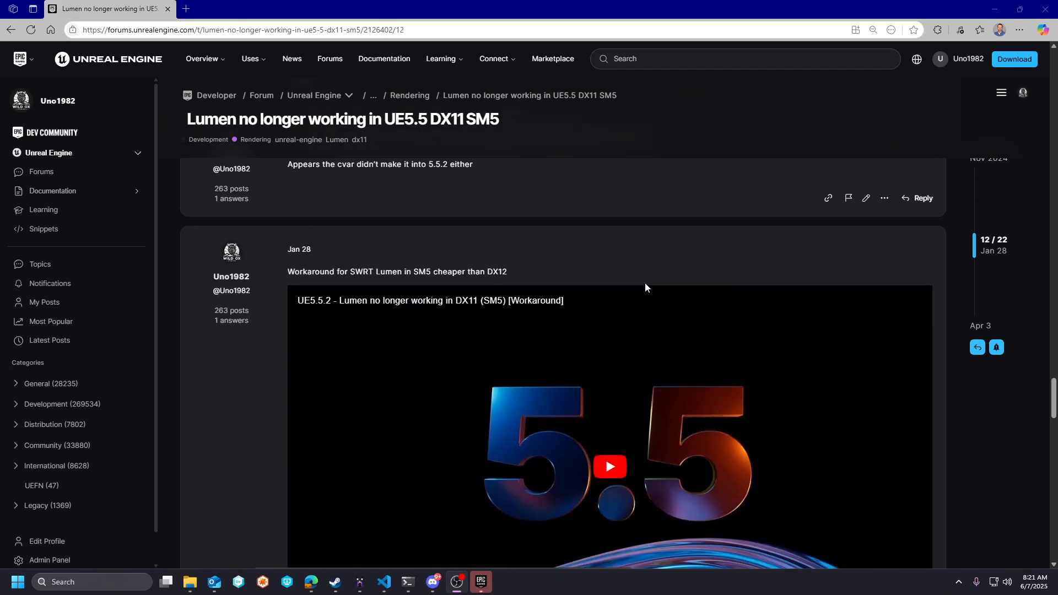
mouse_move(685, 257)
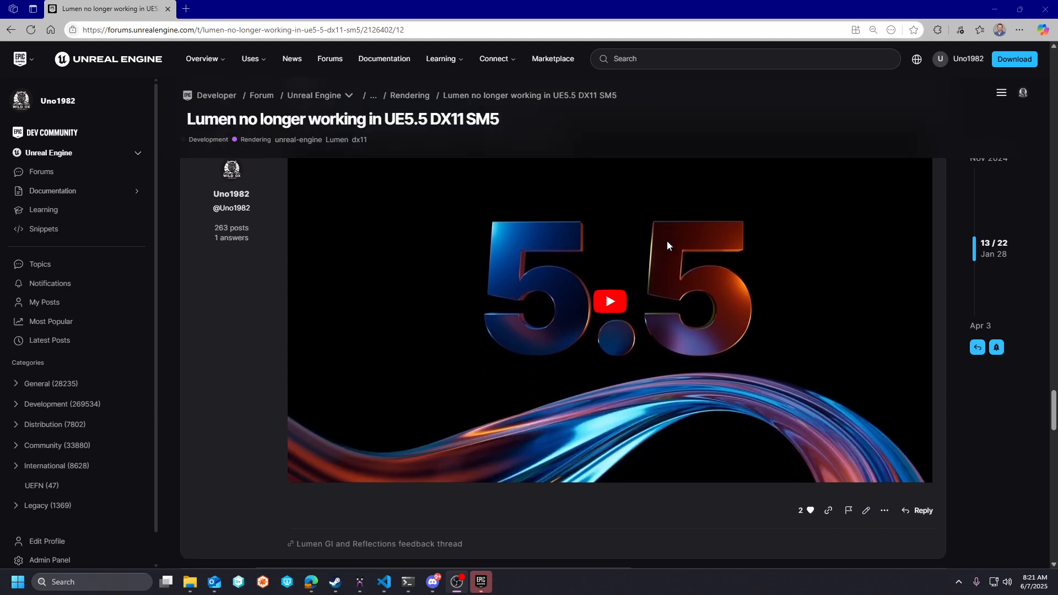
scroll(down, 3)
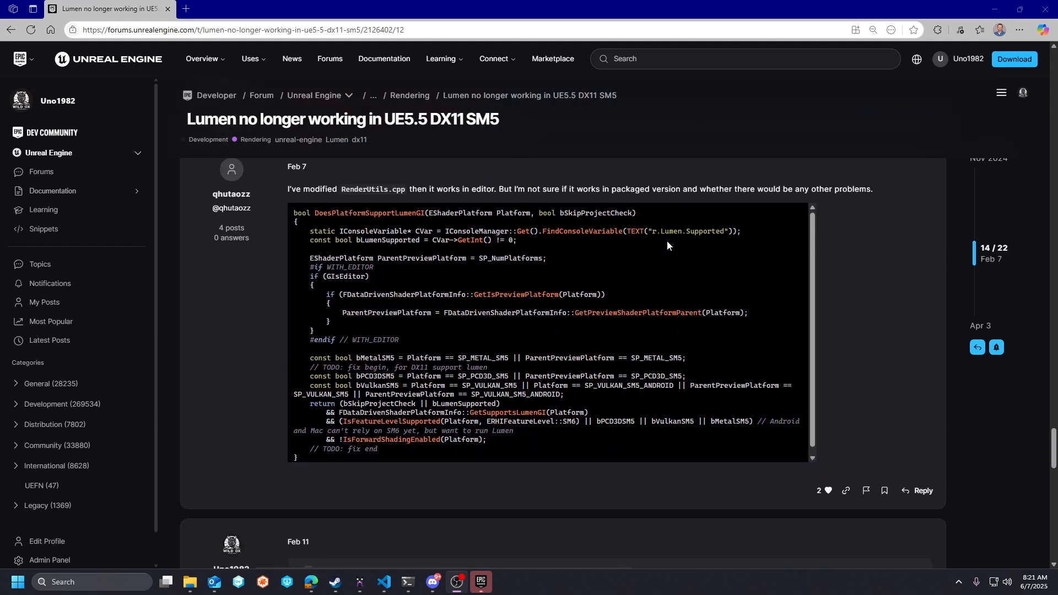
scroll(down, 3)
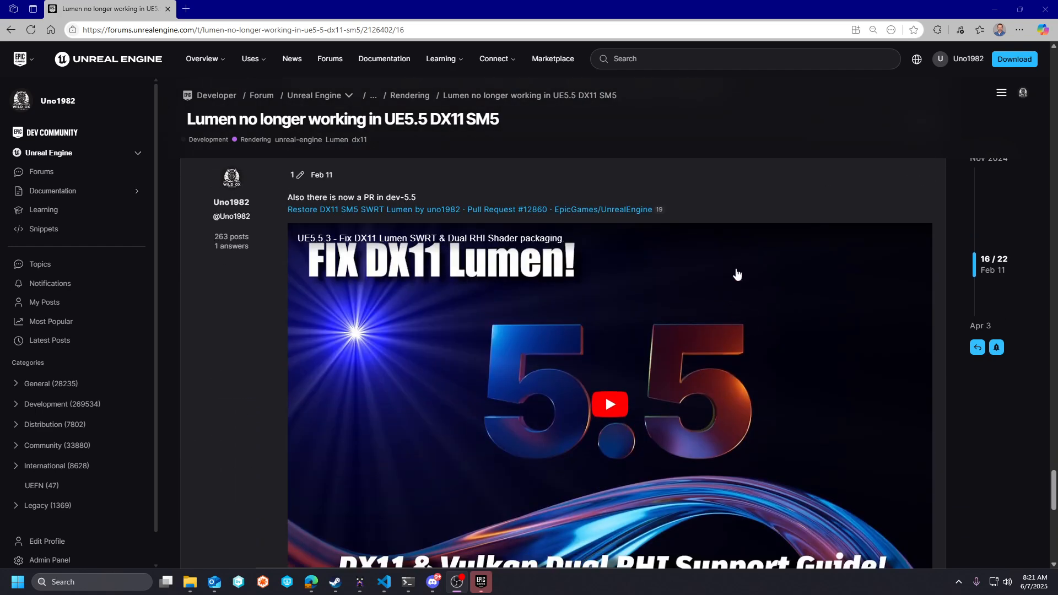
scroll(down, 3)
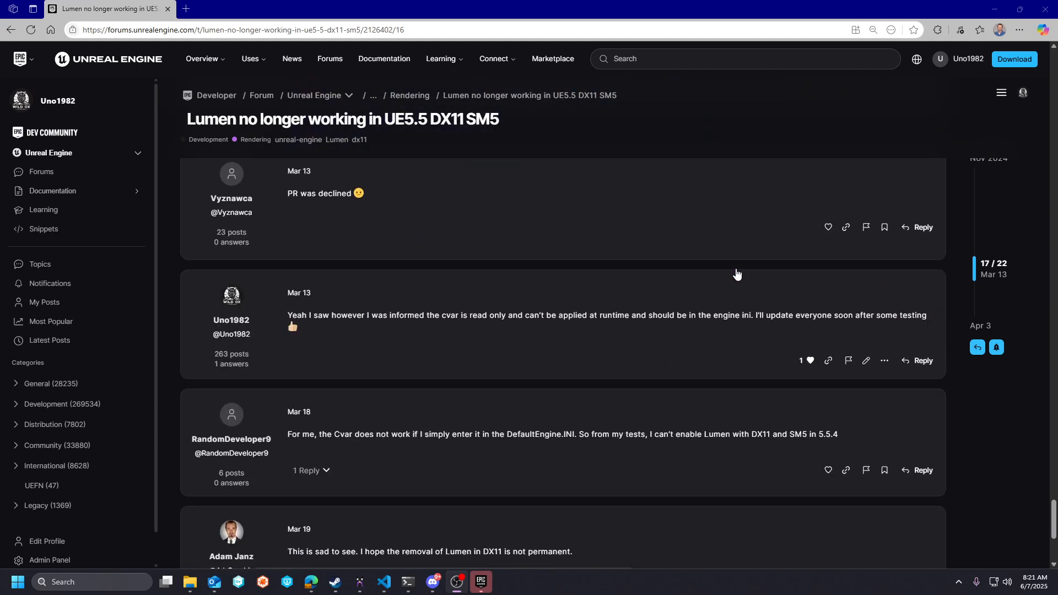
scroll(down, 3)
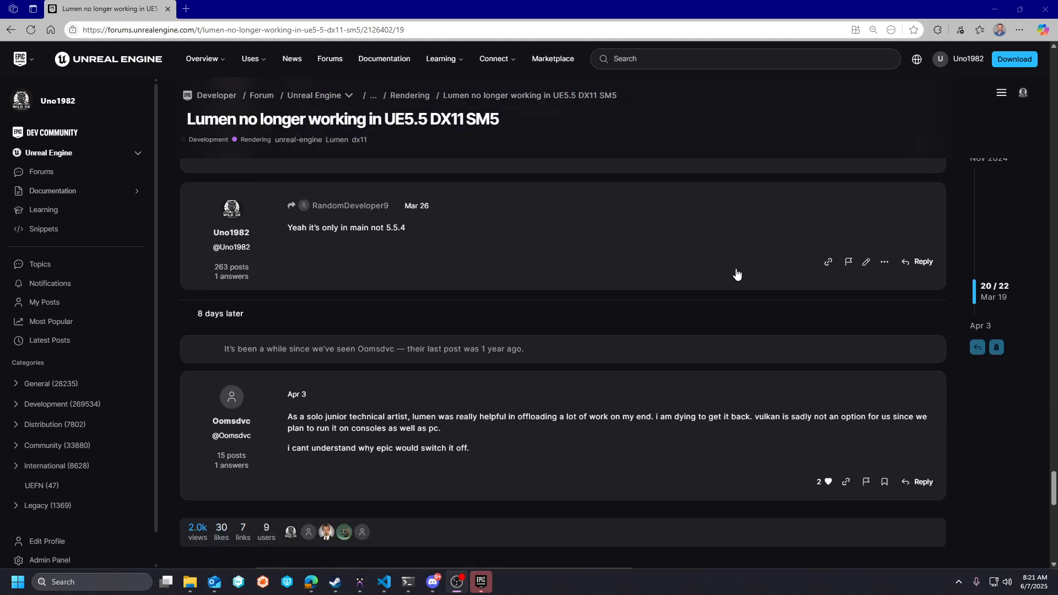
scroll(down, 3)
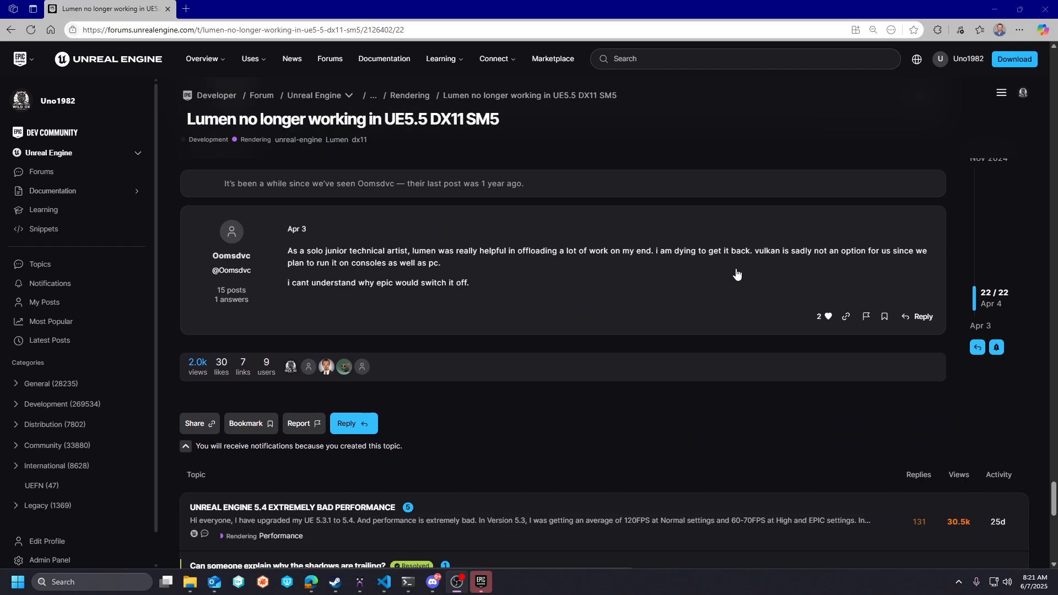
scroll(up, 3)
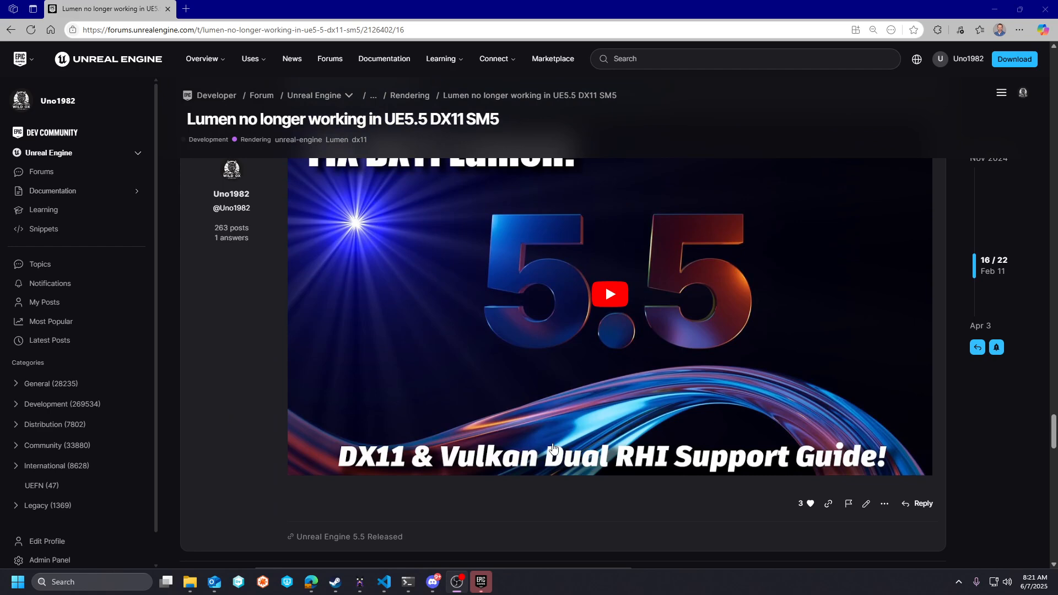
scroll(down, 3)
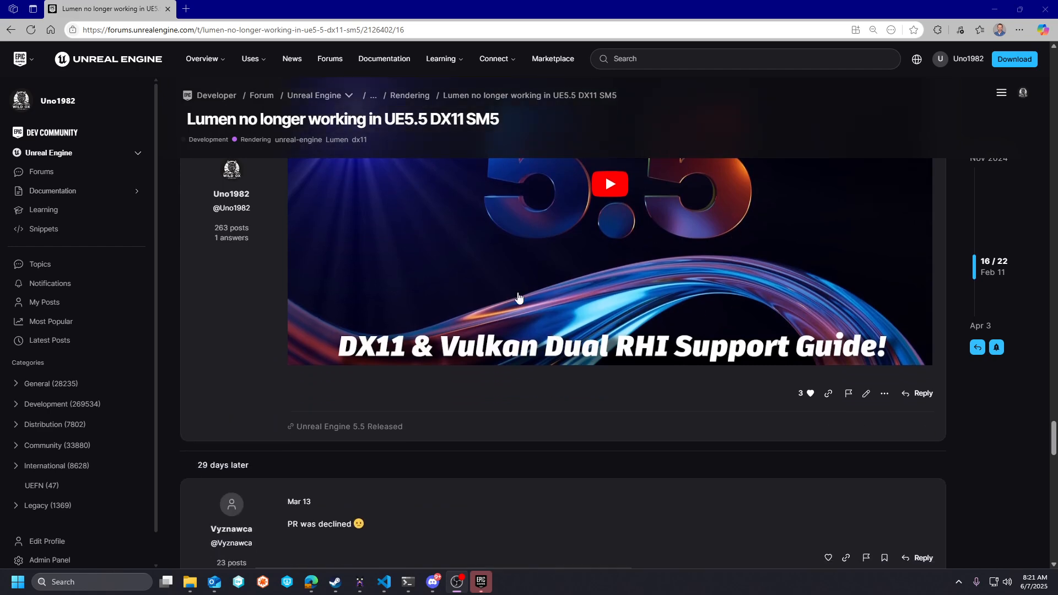
scroll(down, 3)
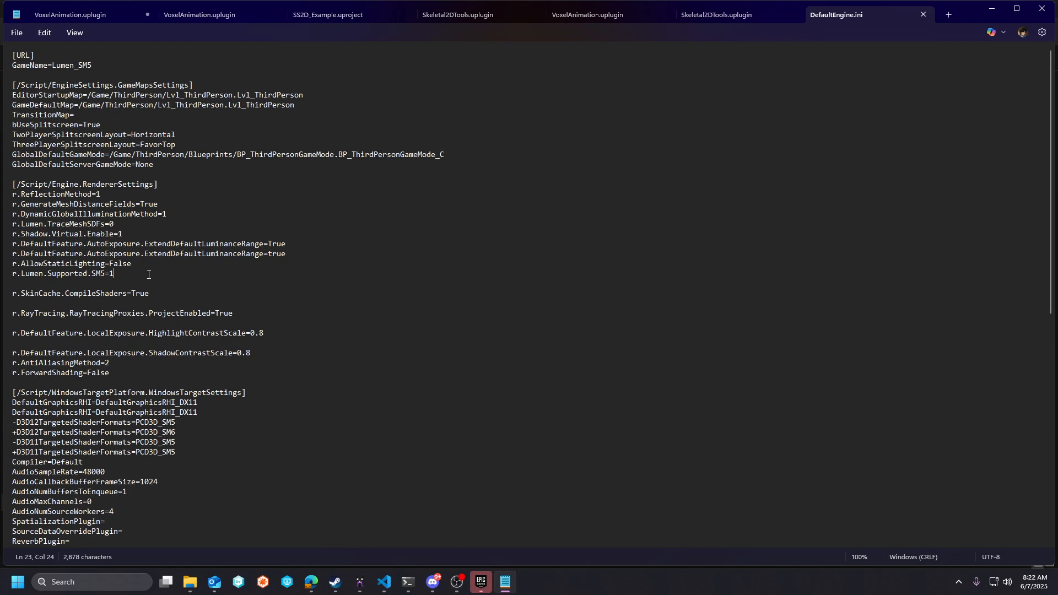
triple_click(61, 274)
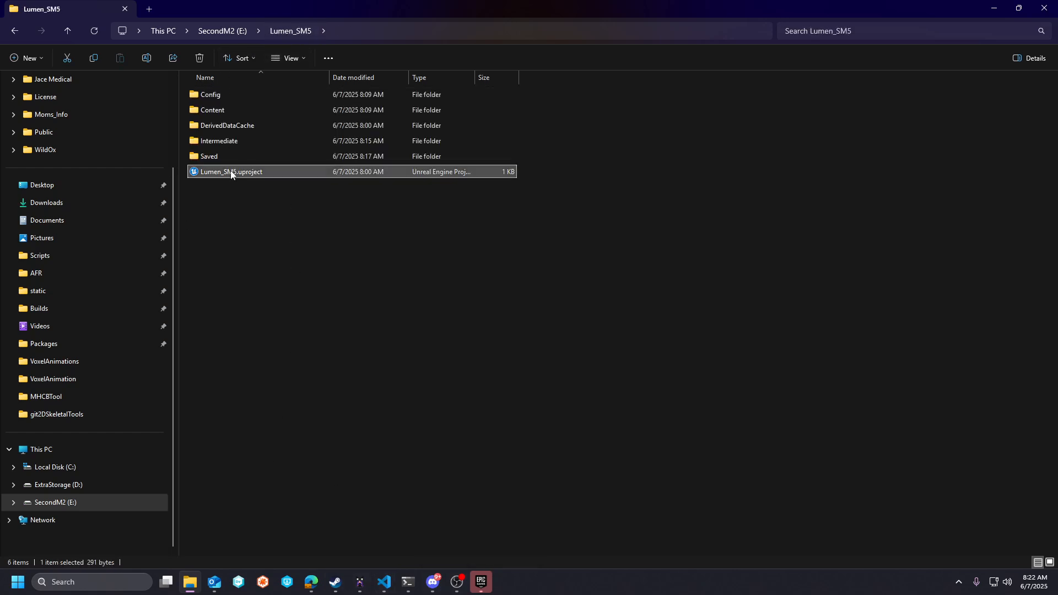
- Launch Lumen_SM5.uproject from its project folder in File Explorer
double_click(231, 172)
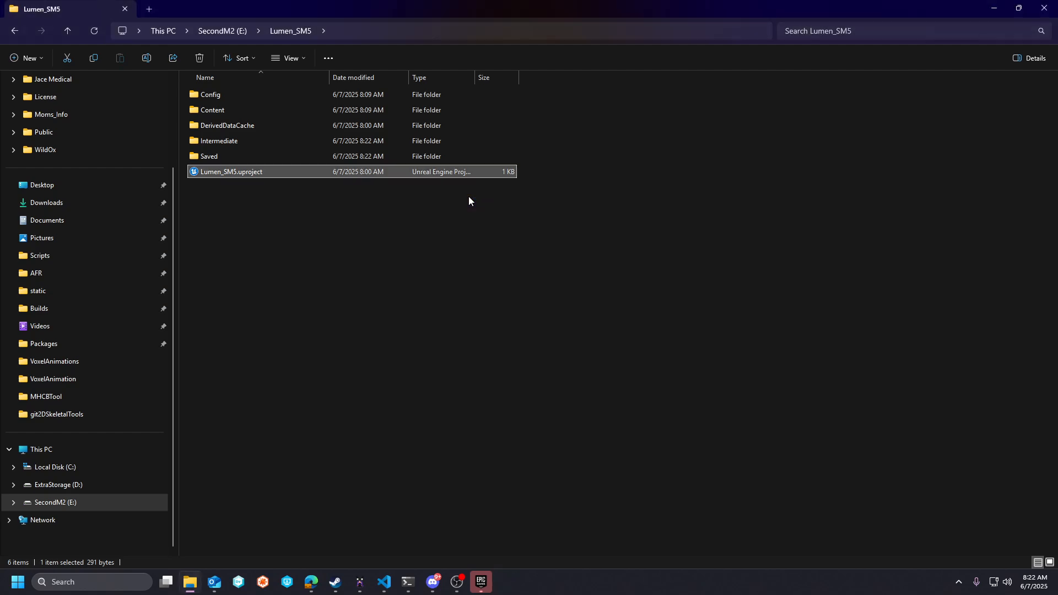
double_click(231, 171)
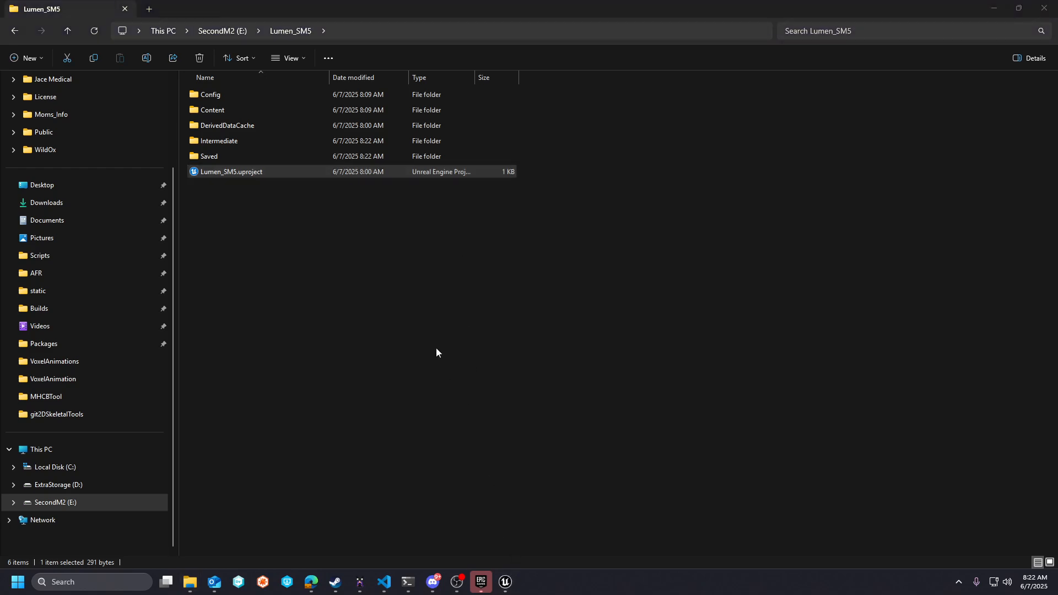
- In Project Settings, search 'rhi' and 'sm5' to confirm DirectX 11 and D3D11 SM5 shaders
double_click(231, 171)
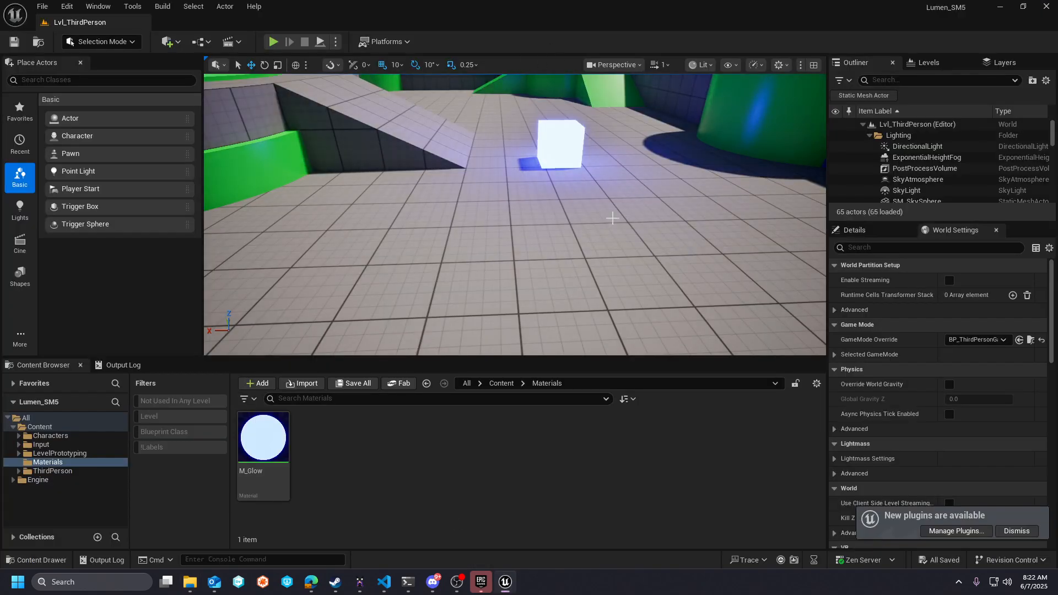
click(66, 6)
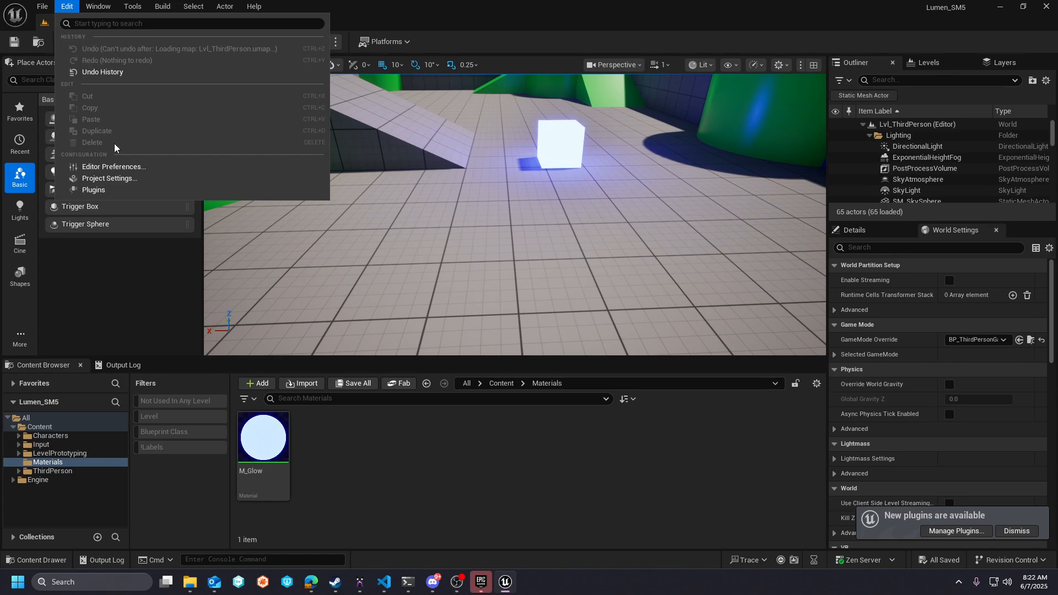
click(109, 178)
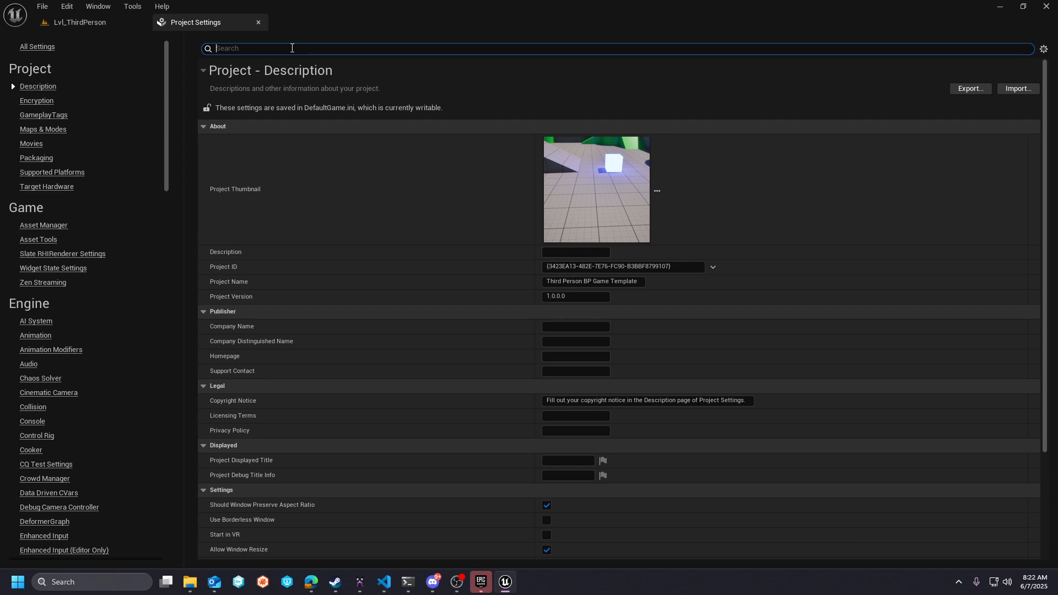
text(rhi)
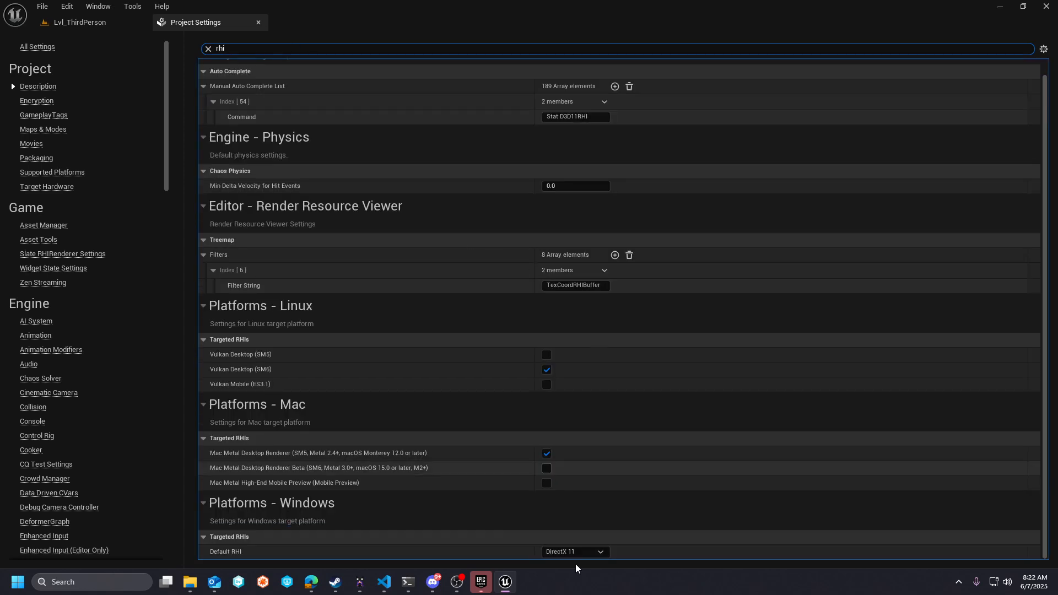
mouse_move(575, 551)
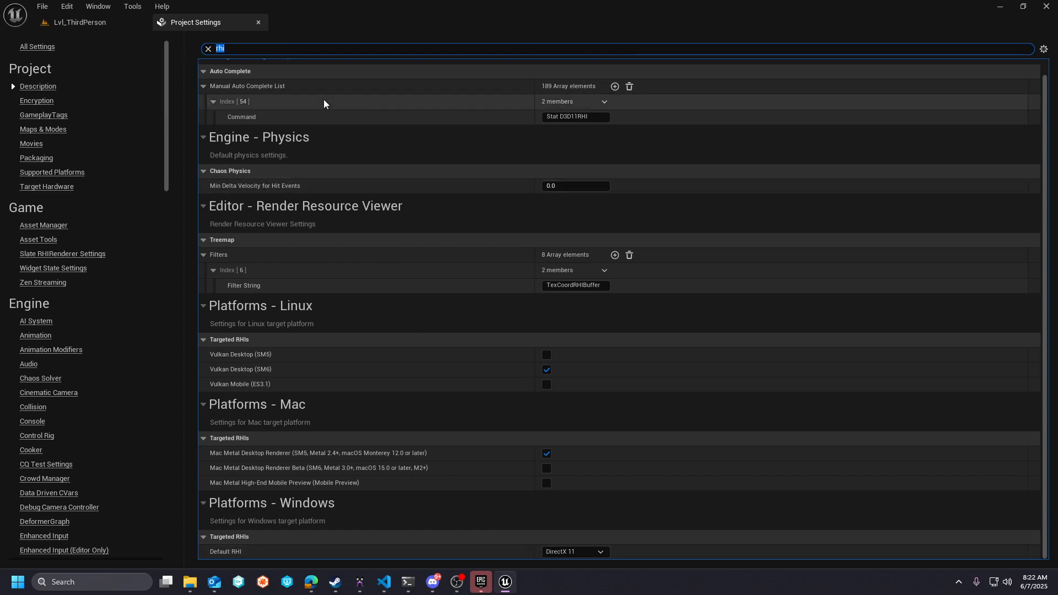
text(sm5)
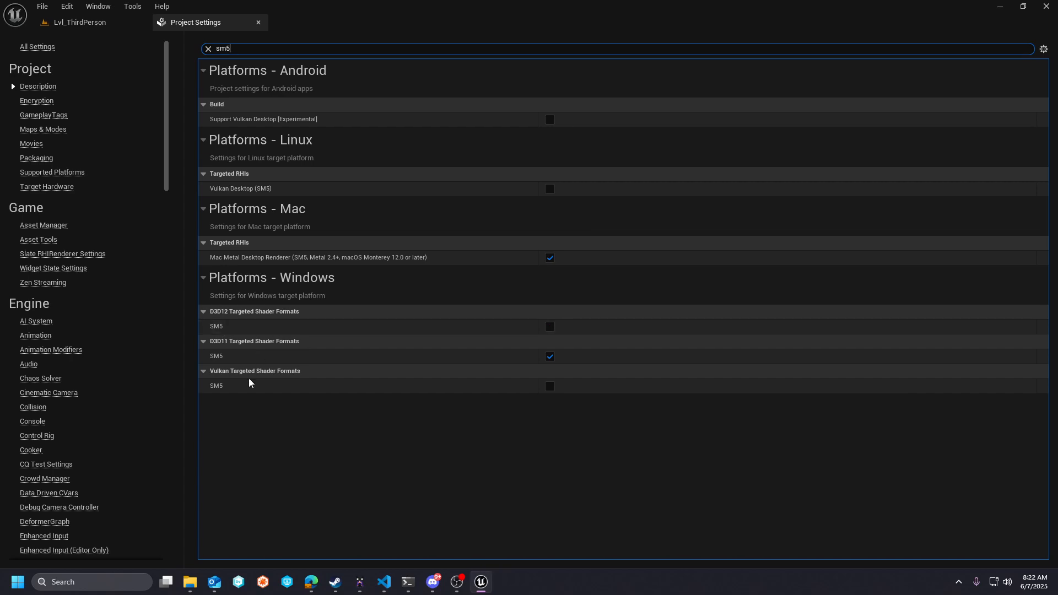
mouse_move(244, 78)
text(6)
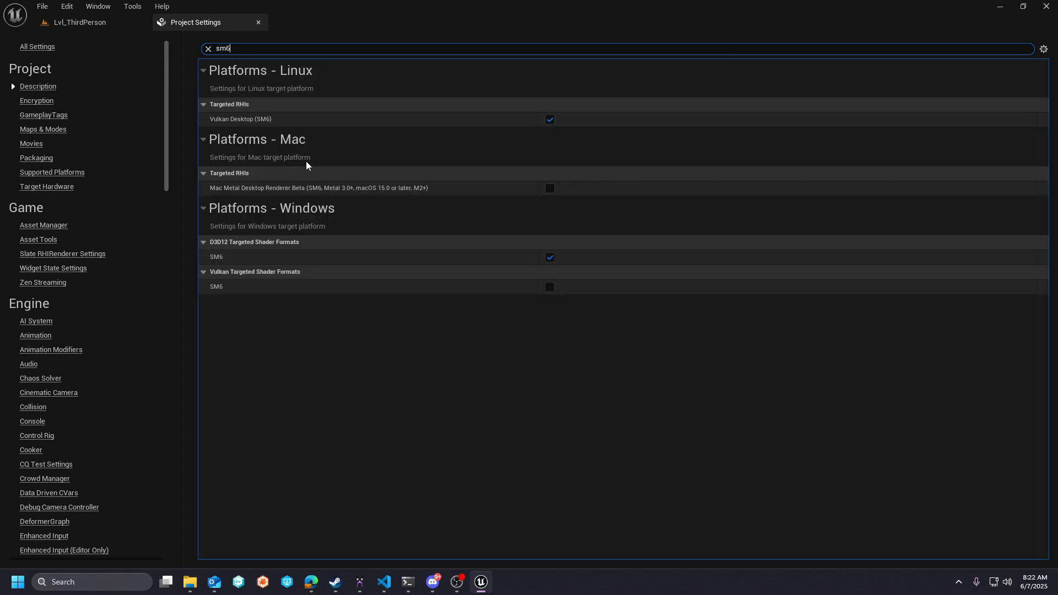
mouse_move(223, 247)
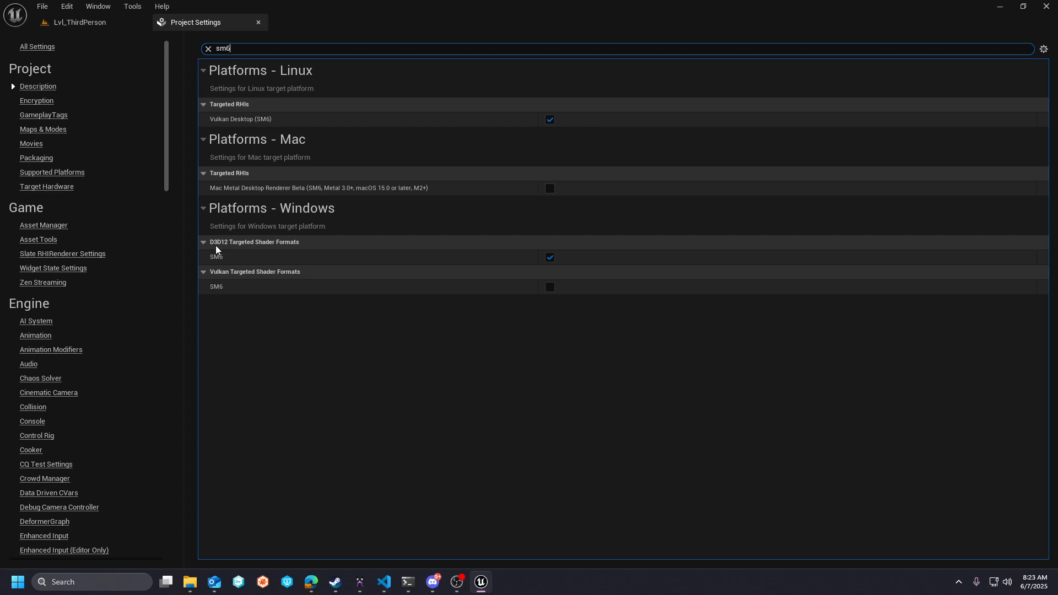
mouse_move(274, 250)
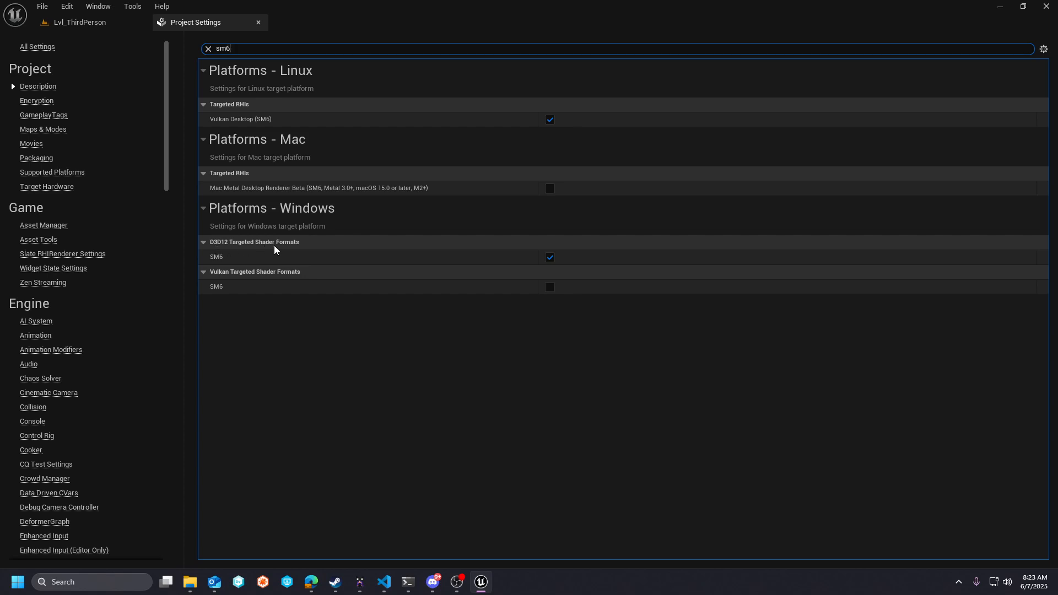
mouse_move(318, 299)
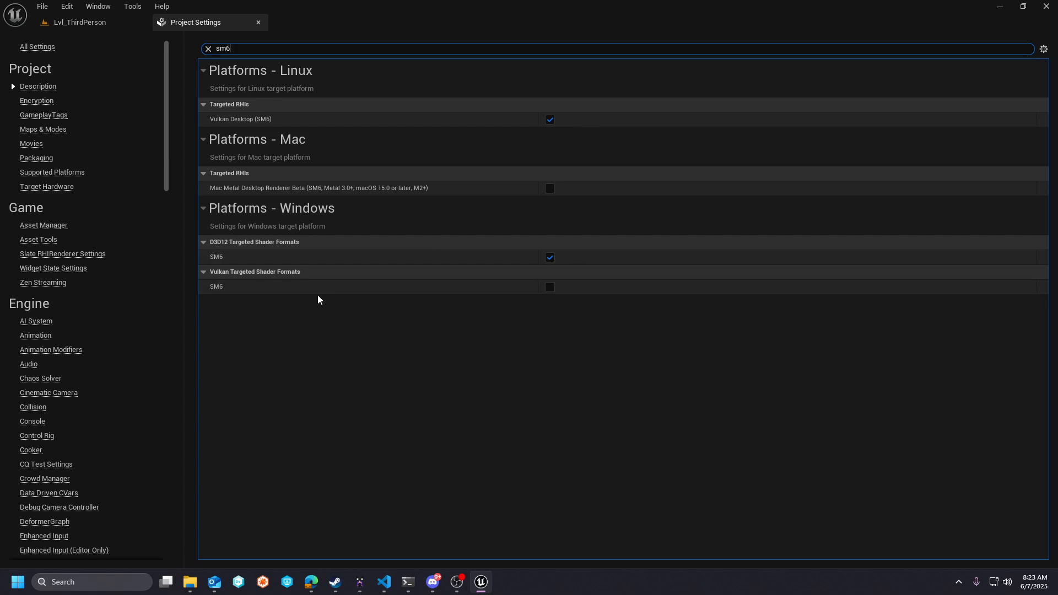
mouse_move(346, 265)
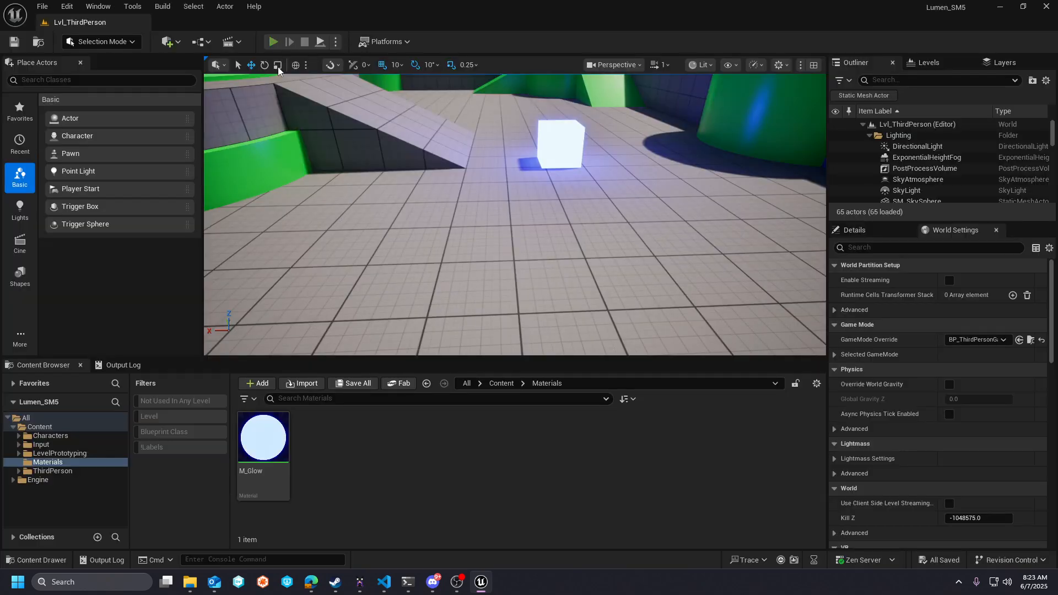
- Start Play In Editor on the third-person level
click(273, 42)
text(stat f)
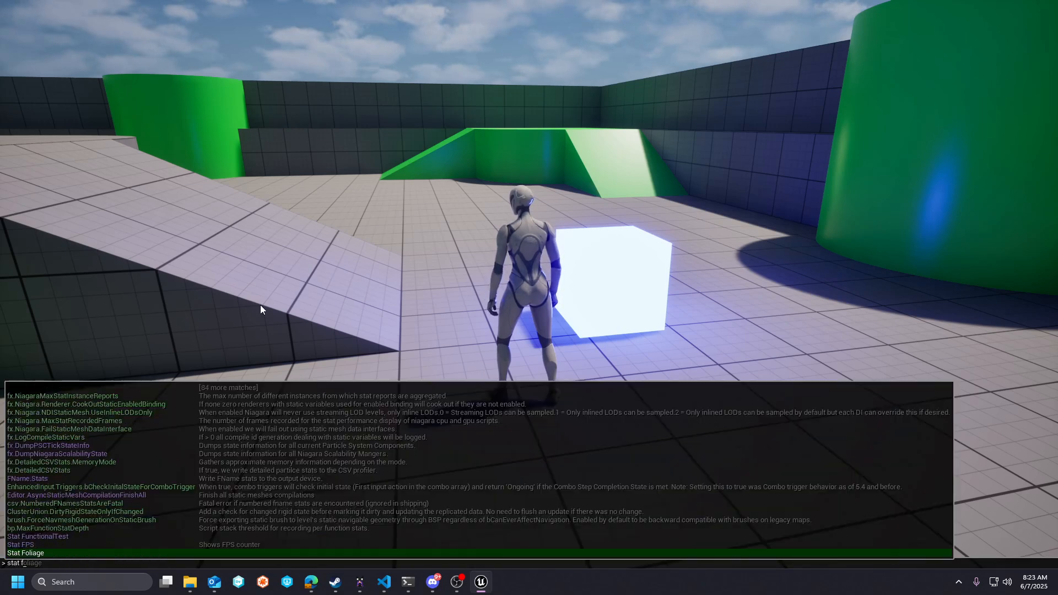
- Run 'stat fps' and 'stat unit' to overlay frame rate and timing stats
key(Enter)
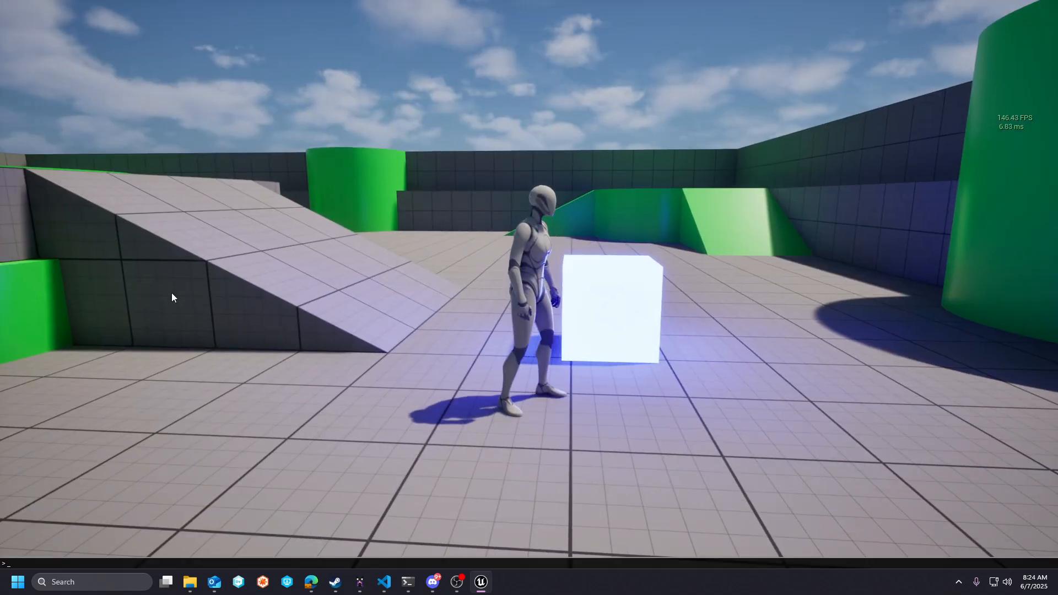
text(stat unit)
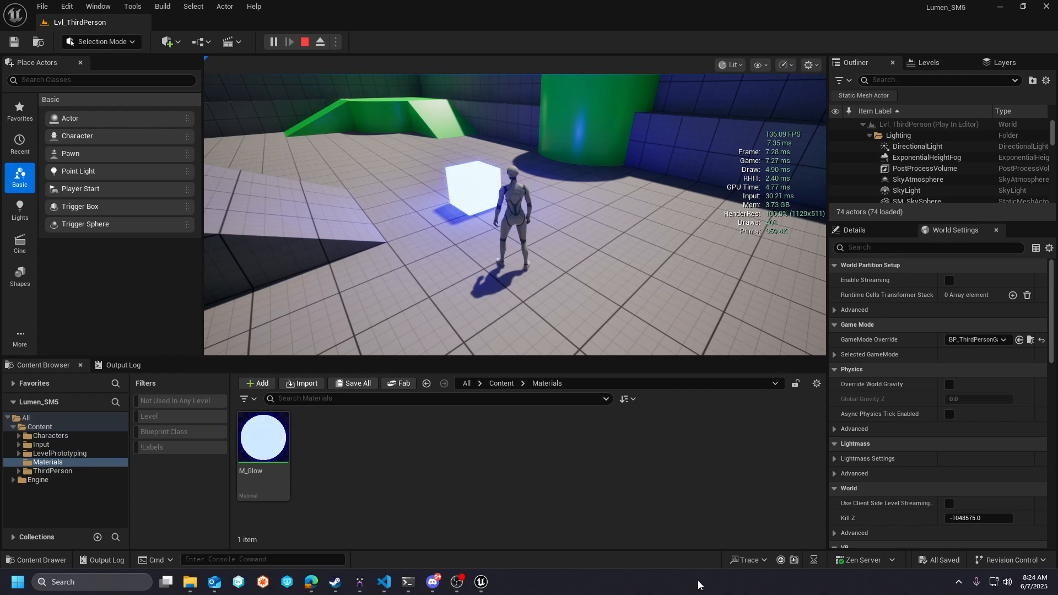
- Stop play and set Anti-Aliasing Method to Temporal Super-Resolution (TSR) in Project Settings
click(304, 42)
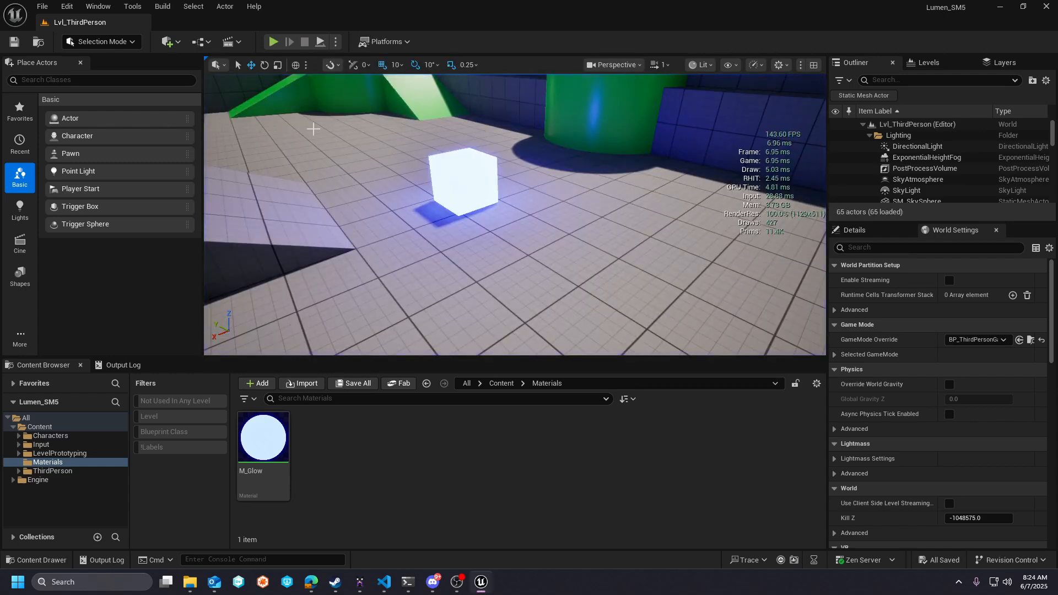
click(67, 6)
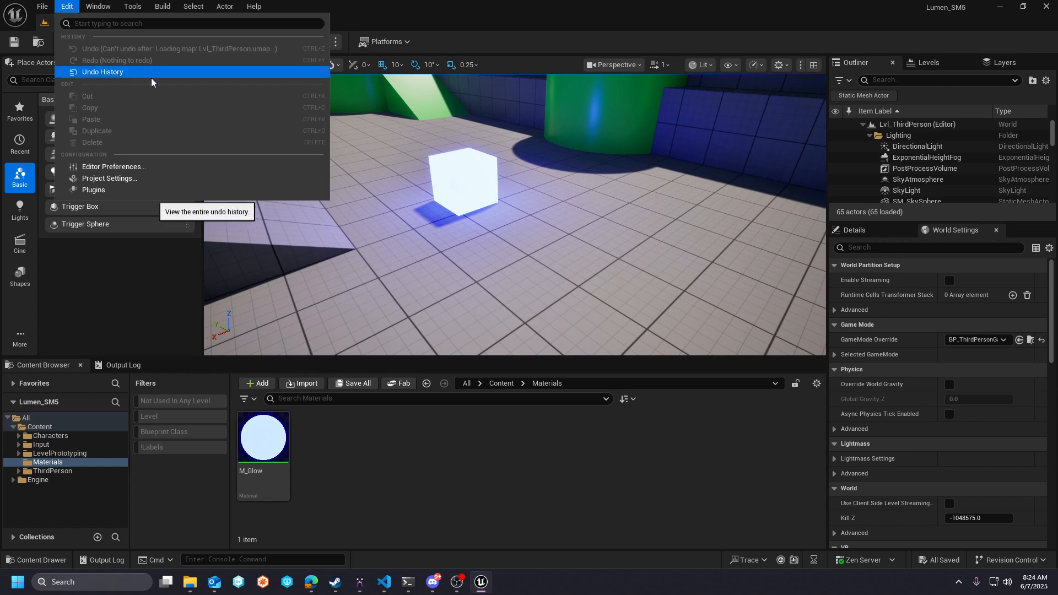
click(109, 178)
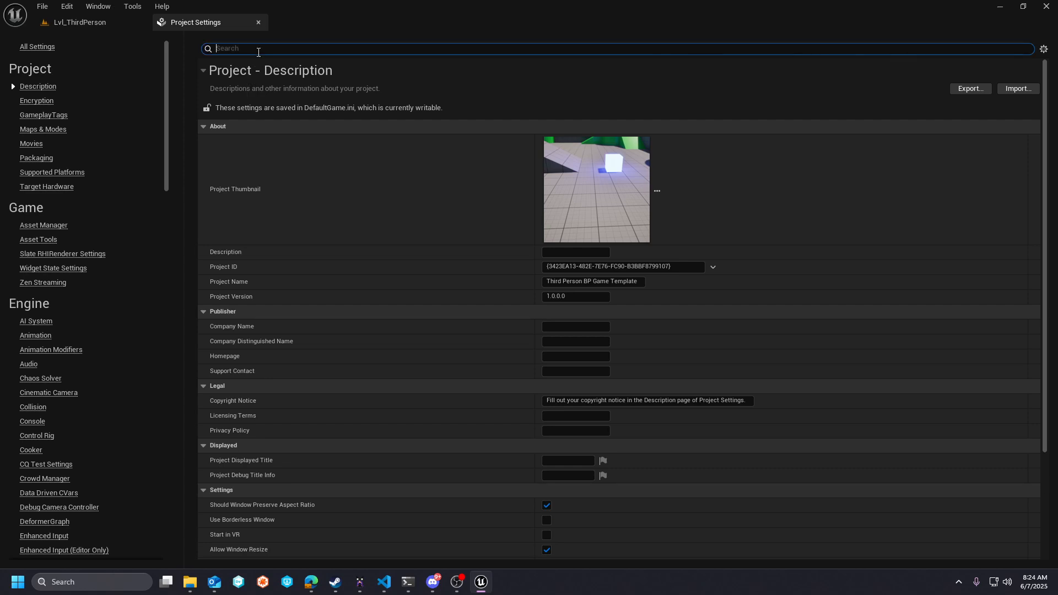
text(taa)
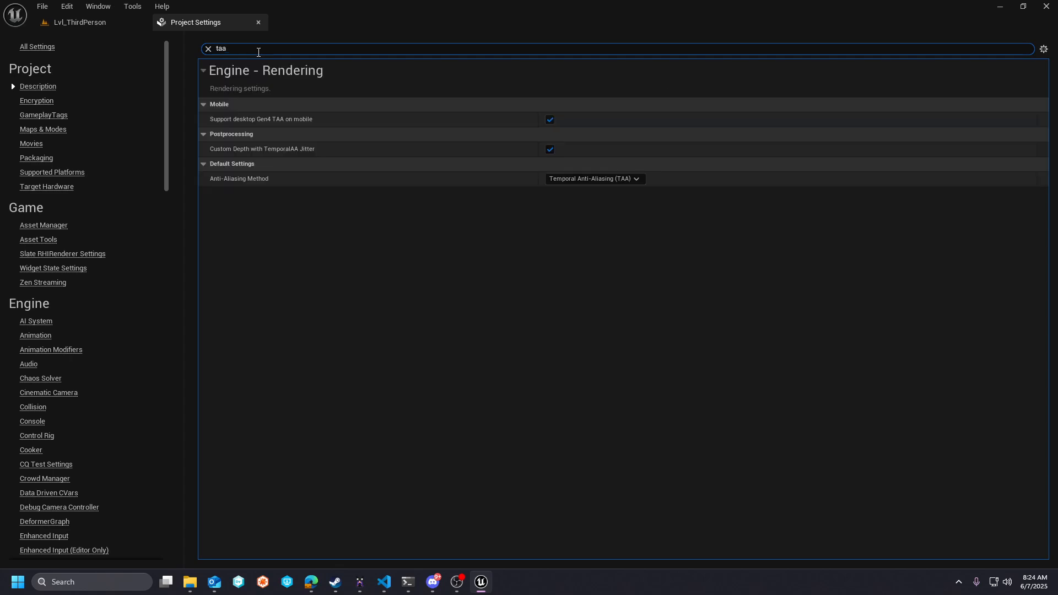
click(593, 177)
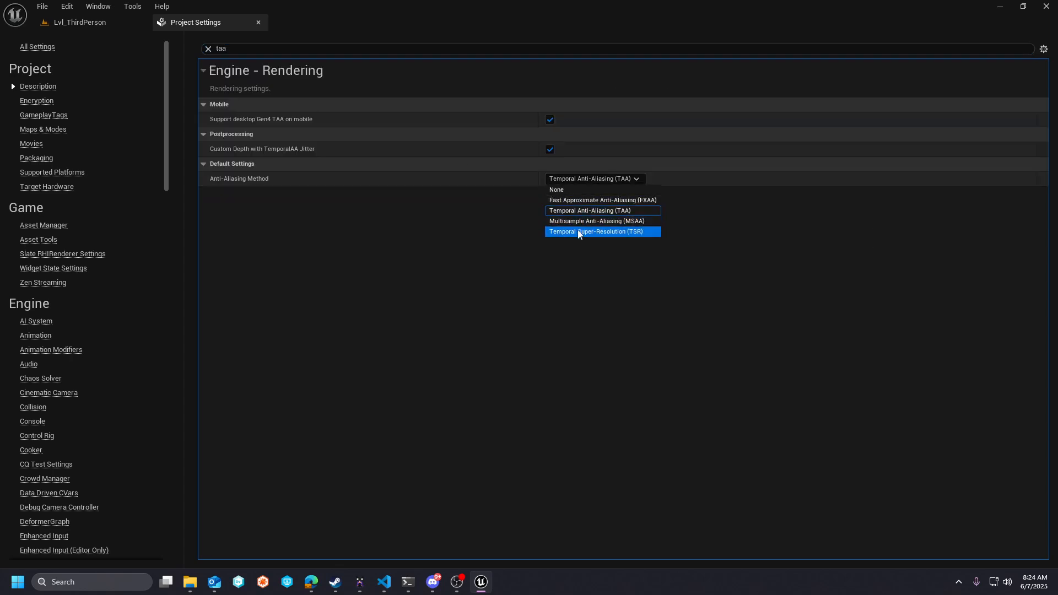
click(596, 231)
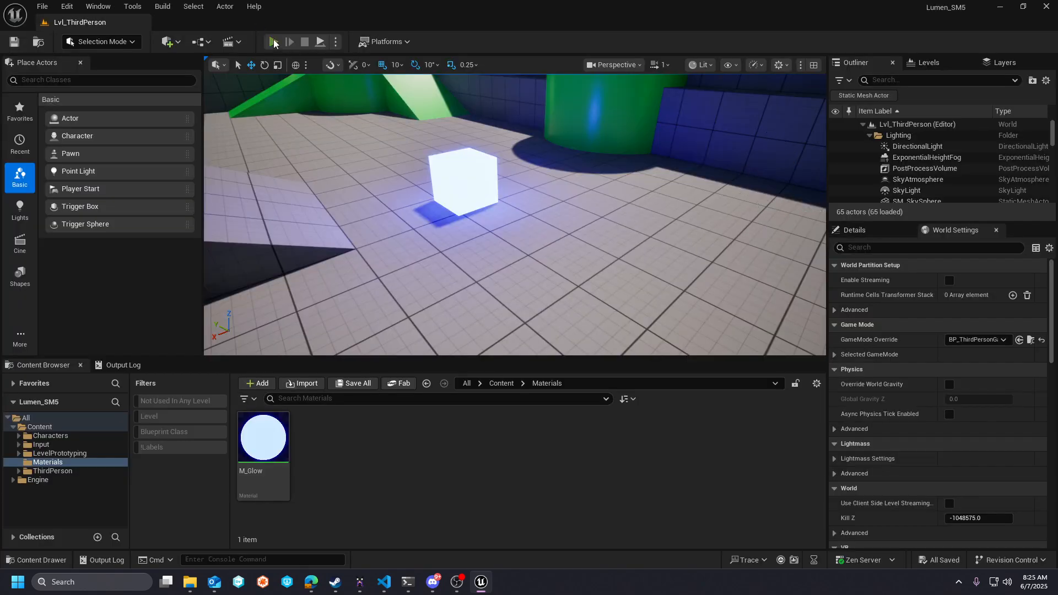
- Play the level again to check the FPS with TSR enabled
click(274, 42)
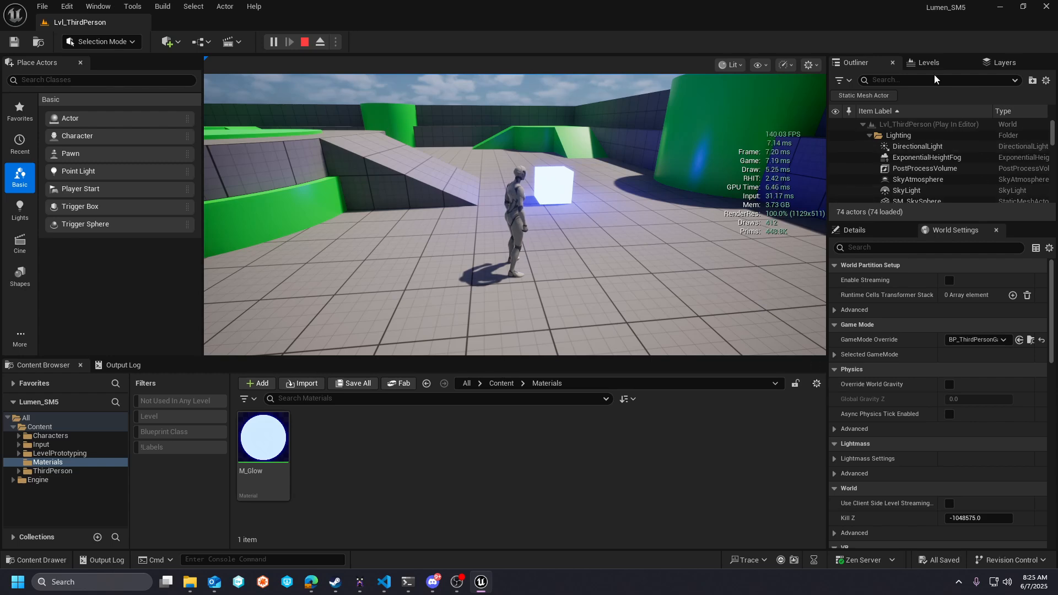
- Apply the Performance screen percentage preset and verify the viewport renders at 50%
click(785, 65)
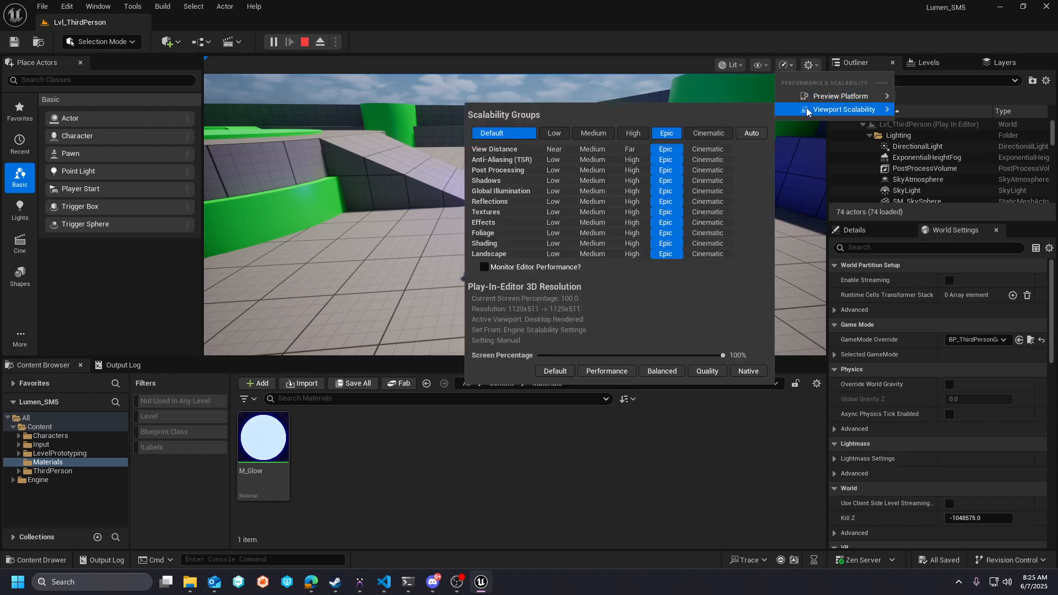
mouse_move(582, 367)
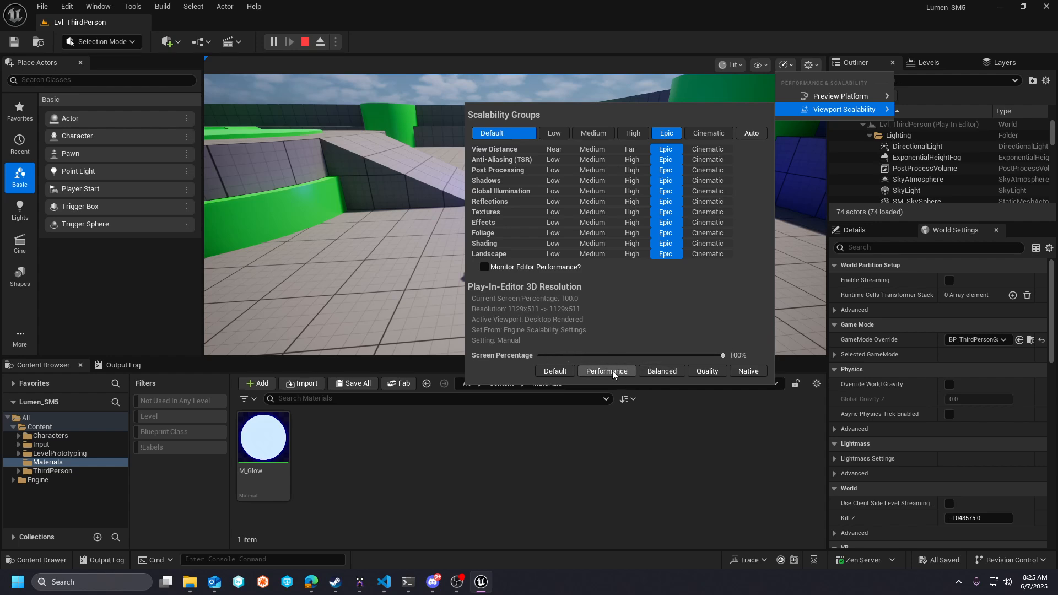
click(605, 371)
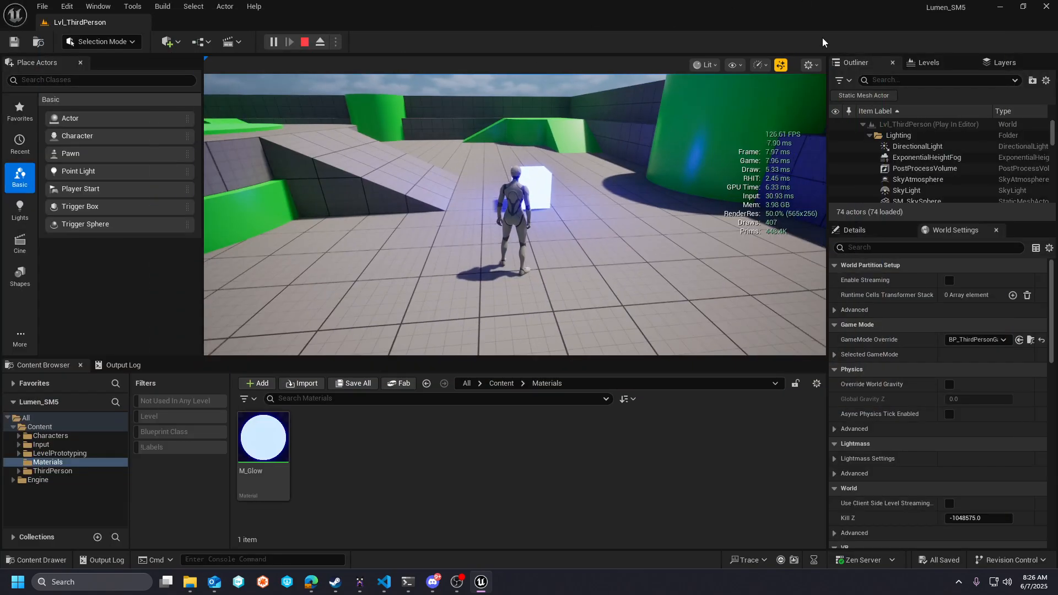
click(807, 65)
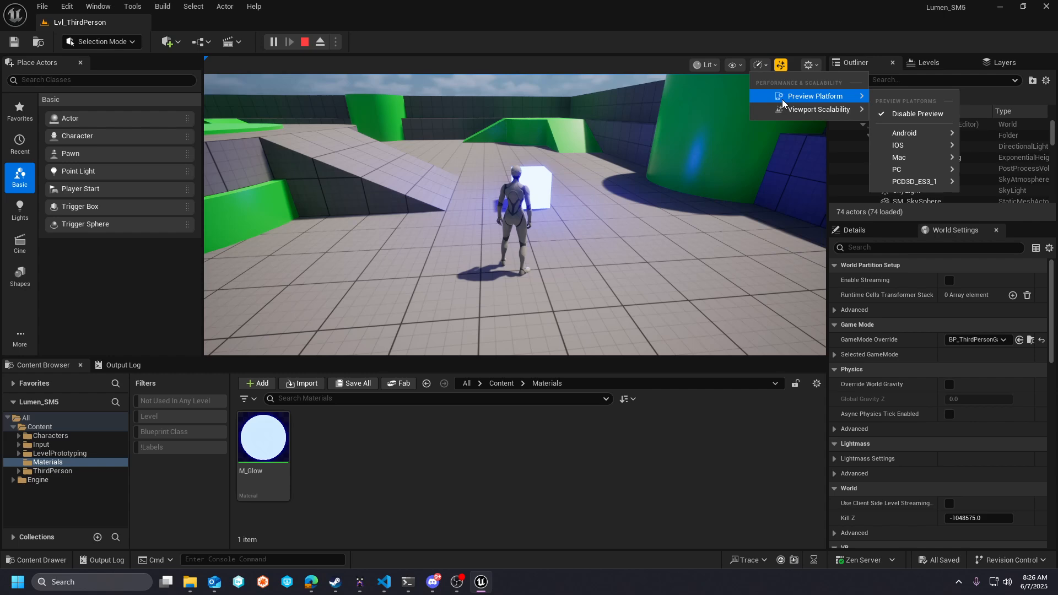
click(820, 109)
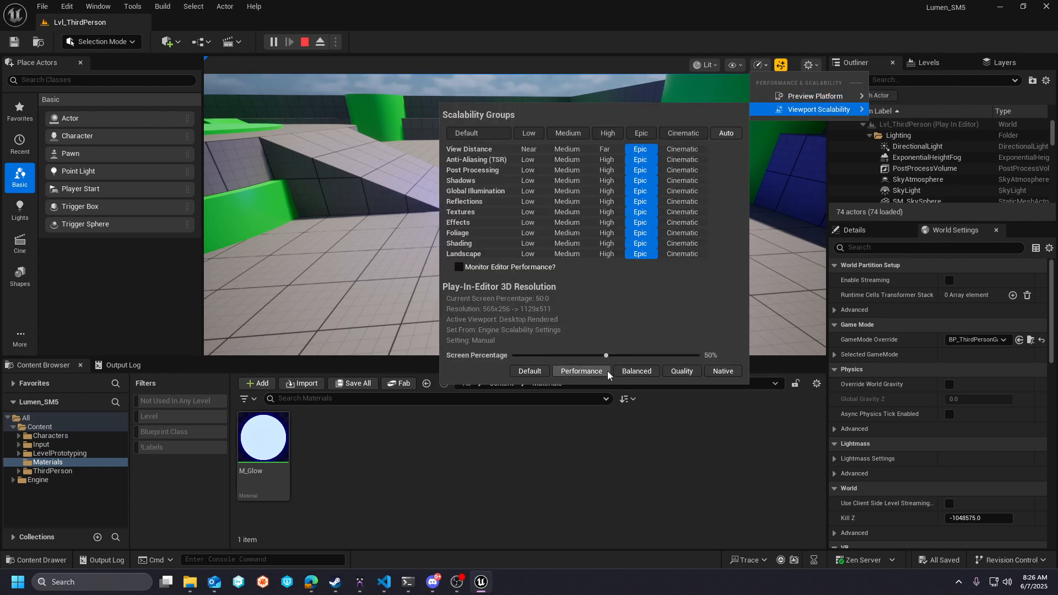